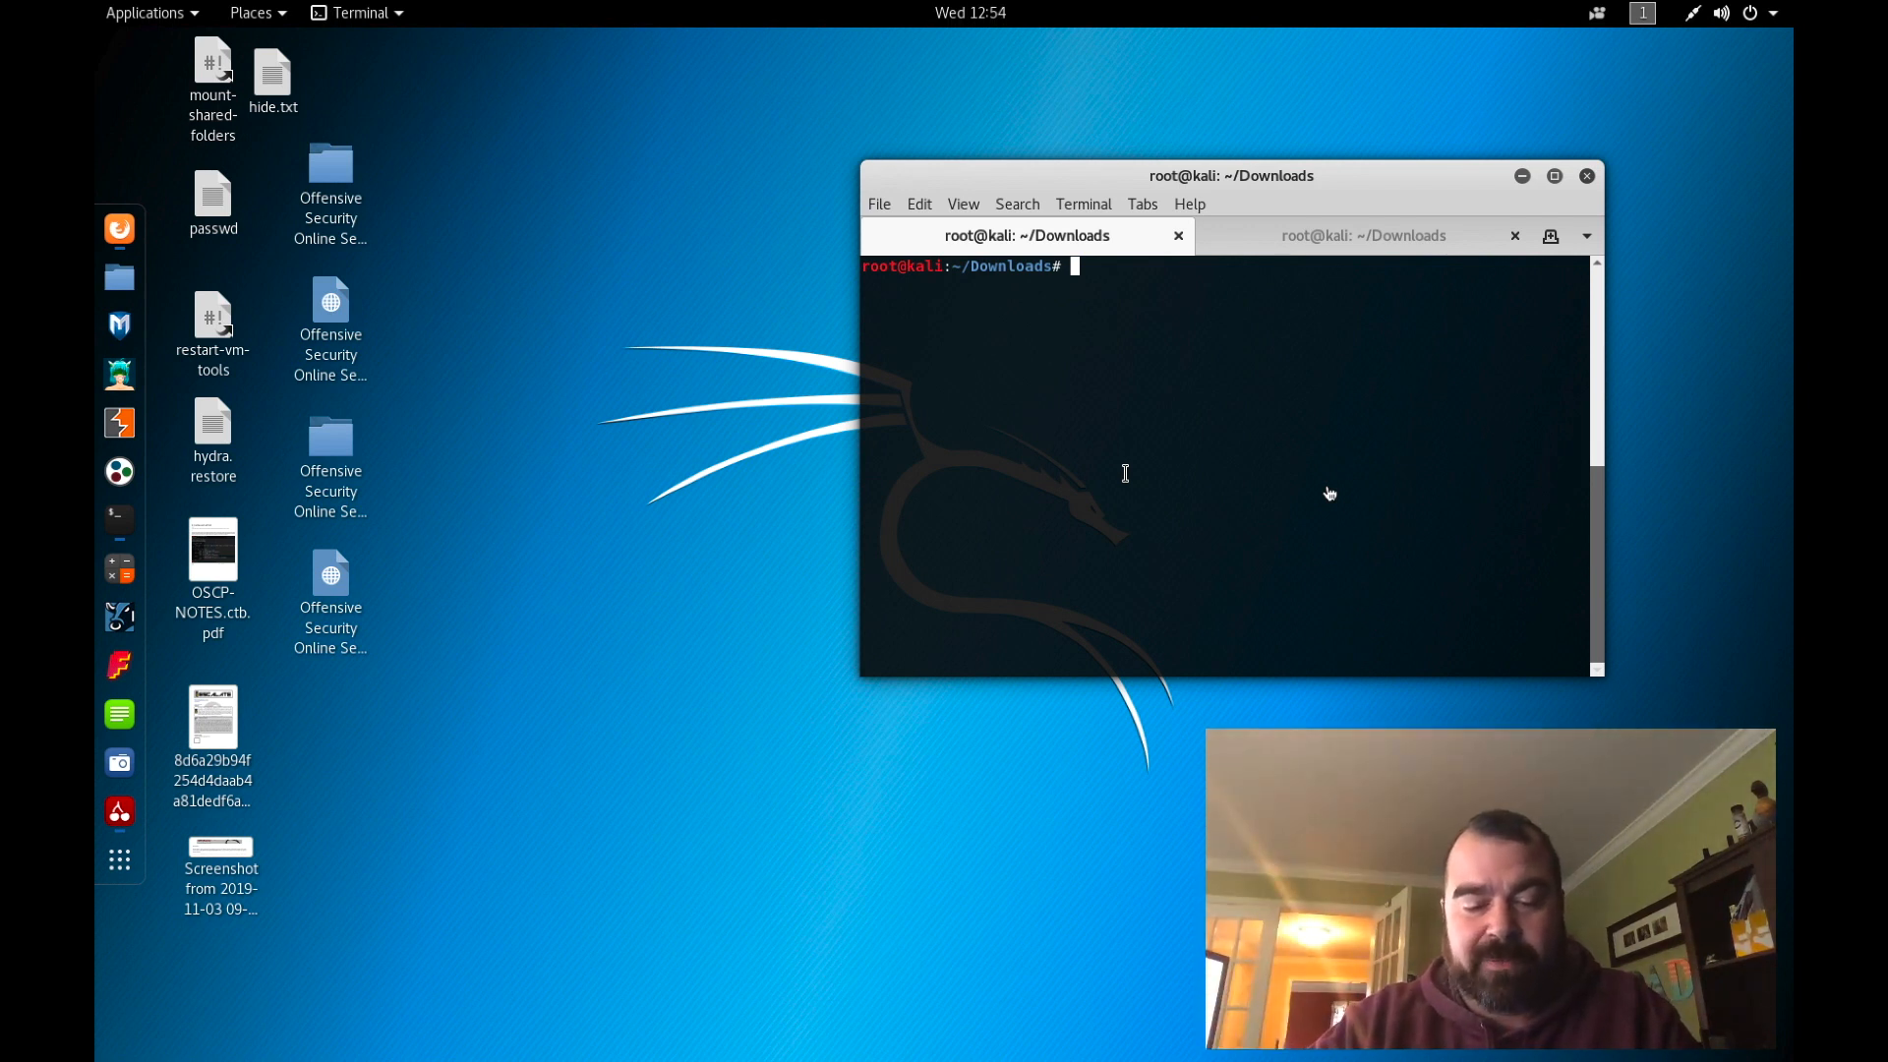
# Step: Run `file` on 16d57fab5e84b81450885bb45b2579f5, revealing a stripped 32-bit ARM ELF, and begin the next command
pyautogui.write('fi')
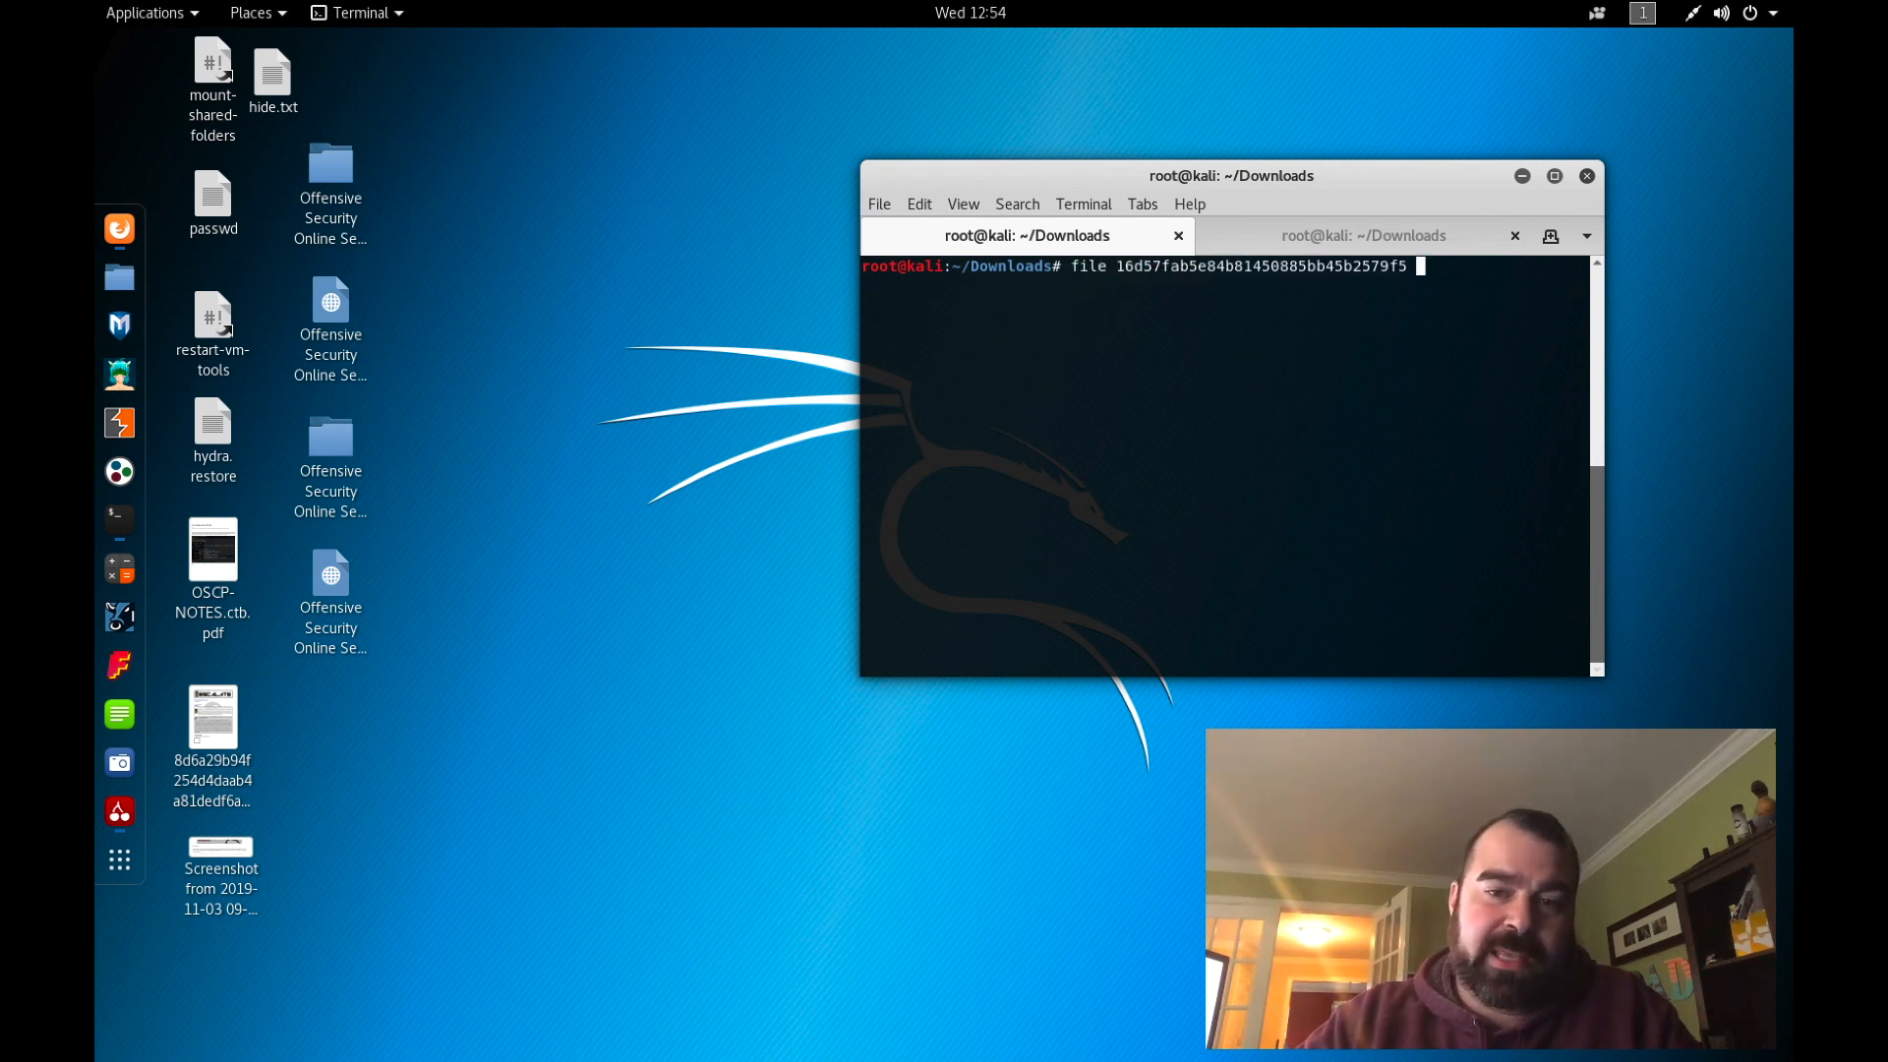
pyautogui.press('Return')
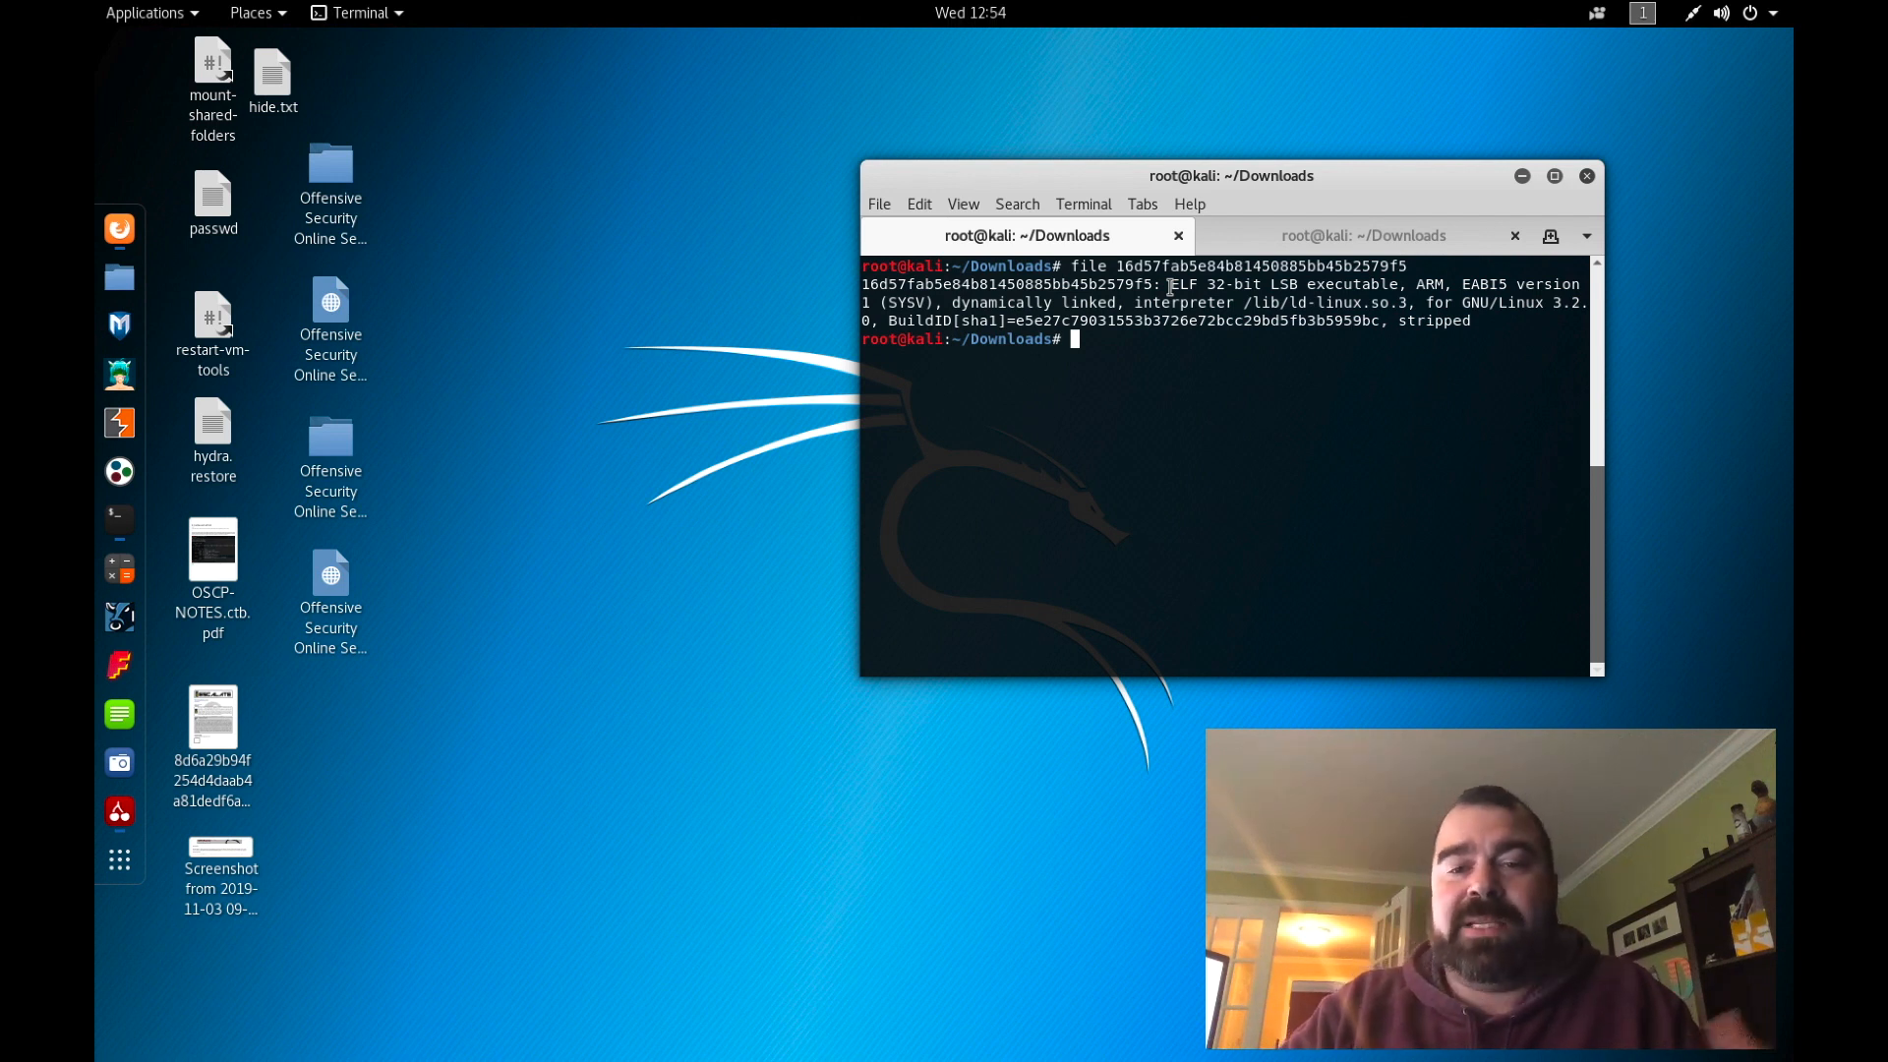
pyautogui.write('string')
pyautogui.write('xxd')
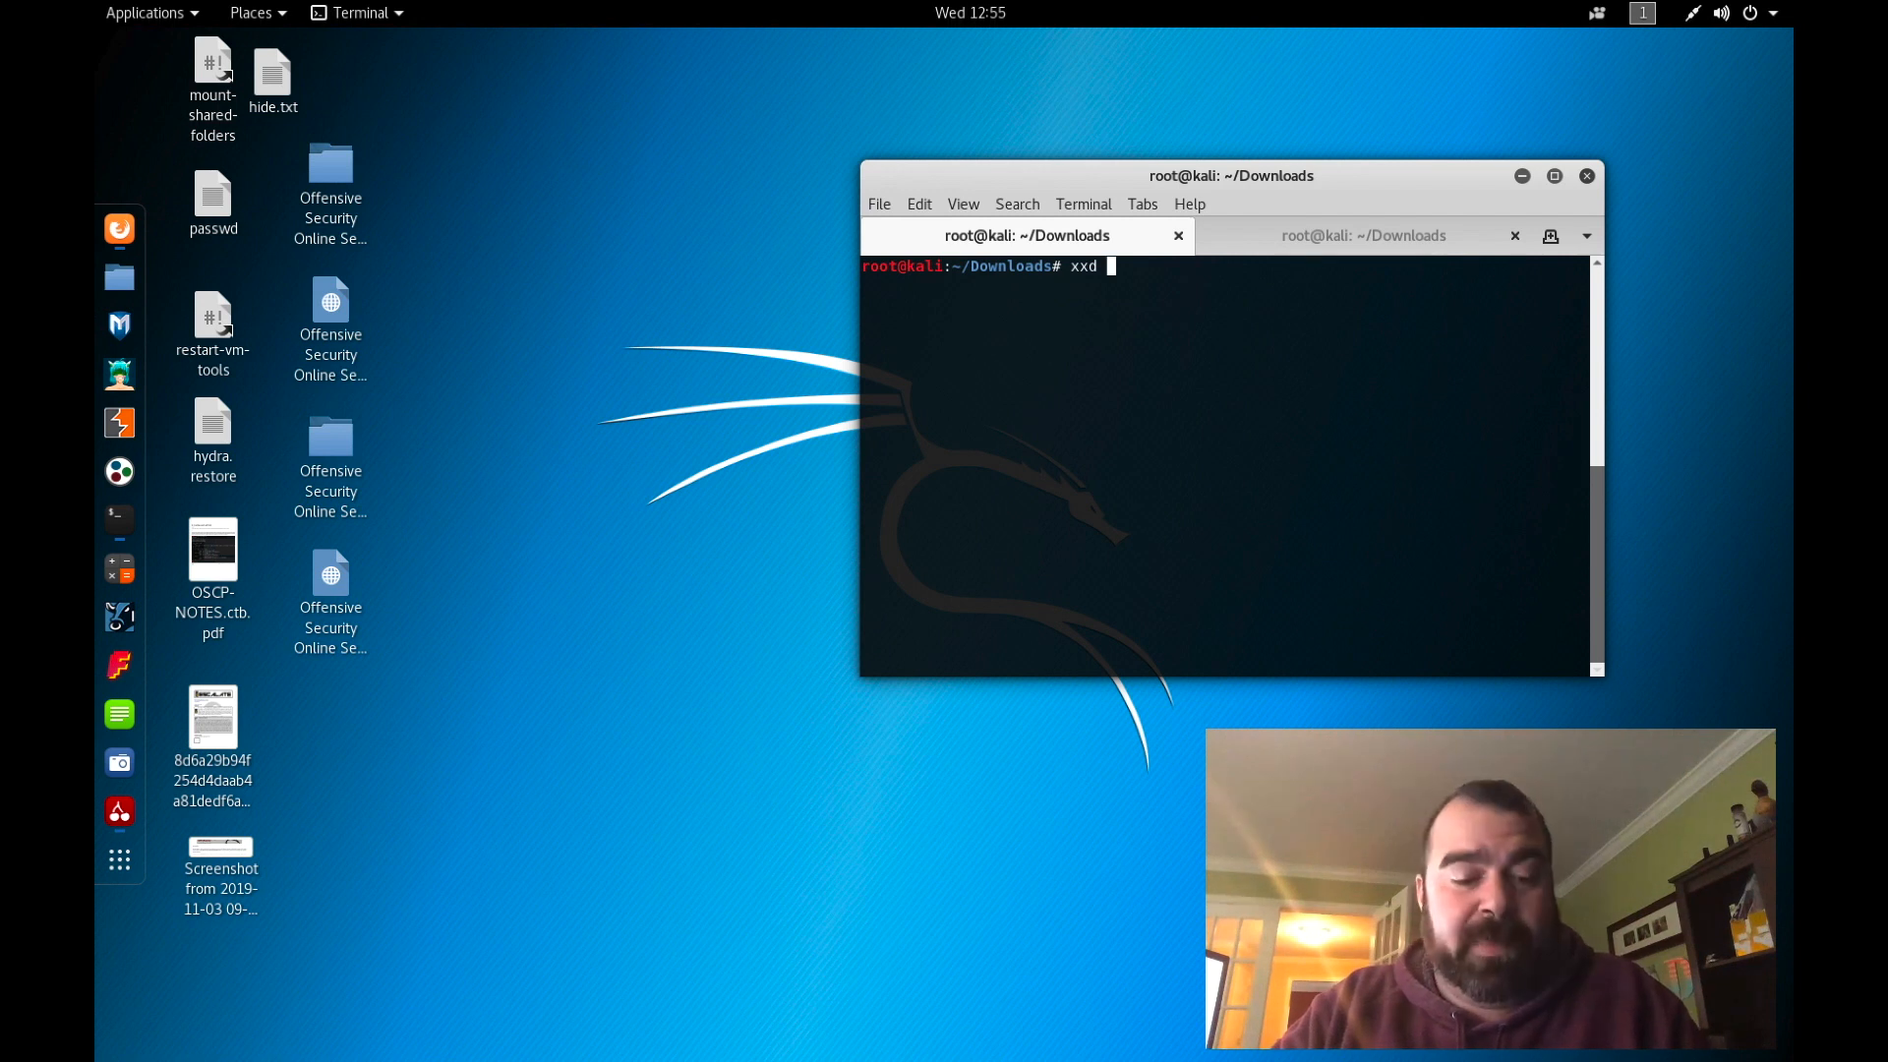
# Step: Run xxd on 16d57fab5e84b81450885bb45b2579f5 and browse the hex dump to the flag string near the password and level messages
pyautogui.write('16d57fab5e84b81450885bb45b2579f5')
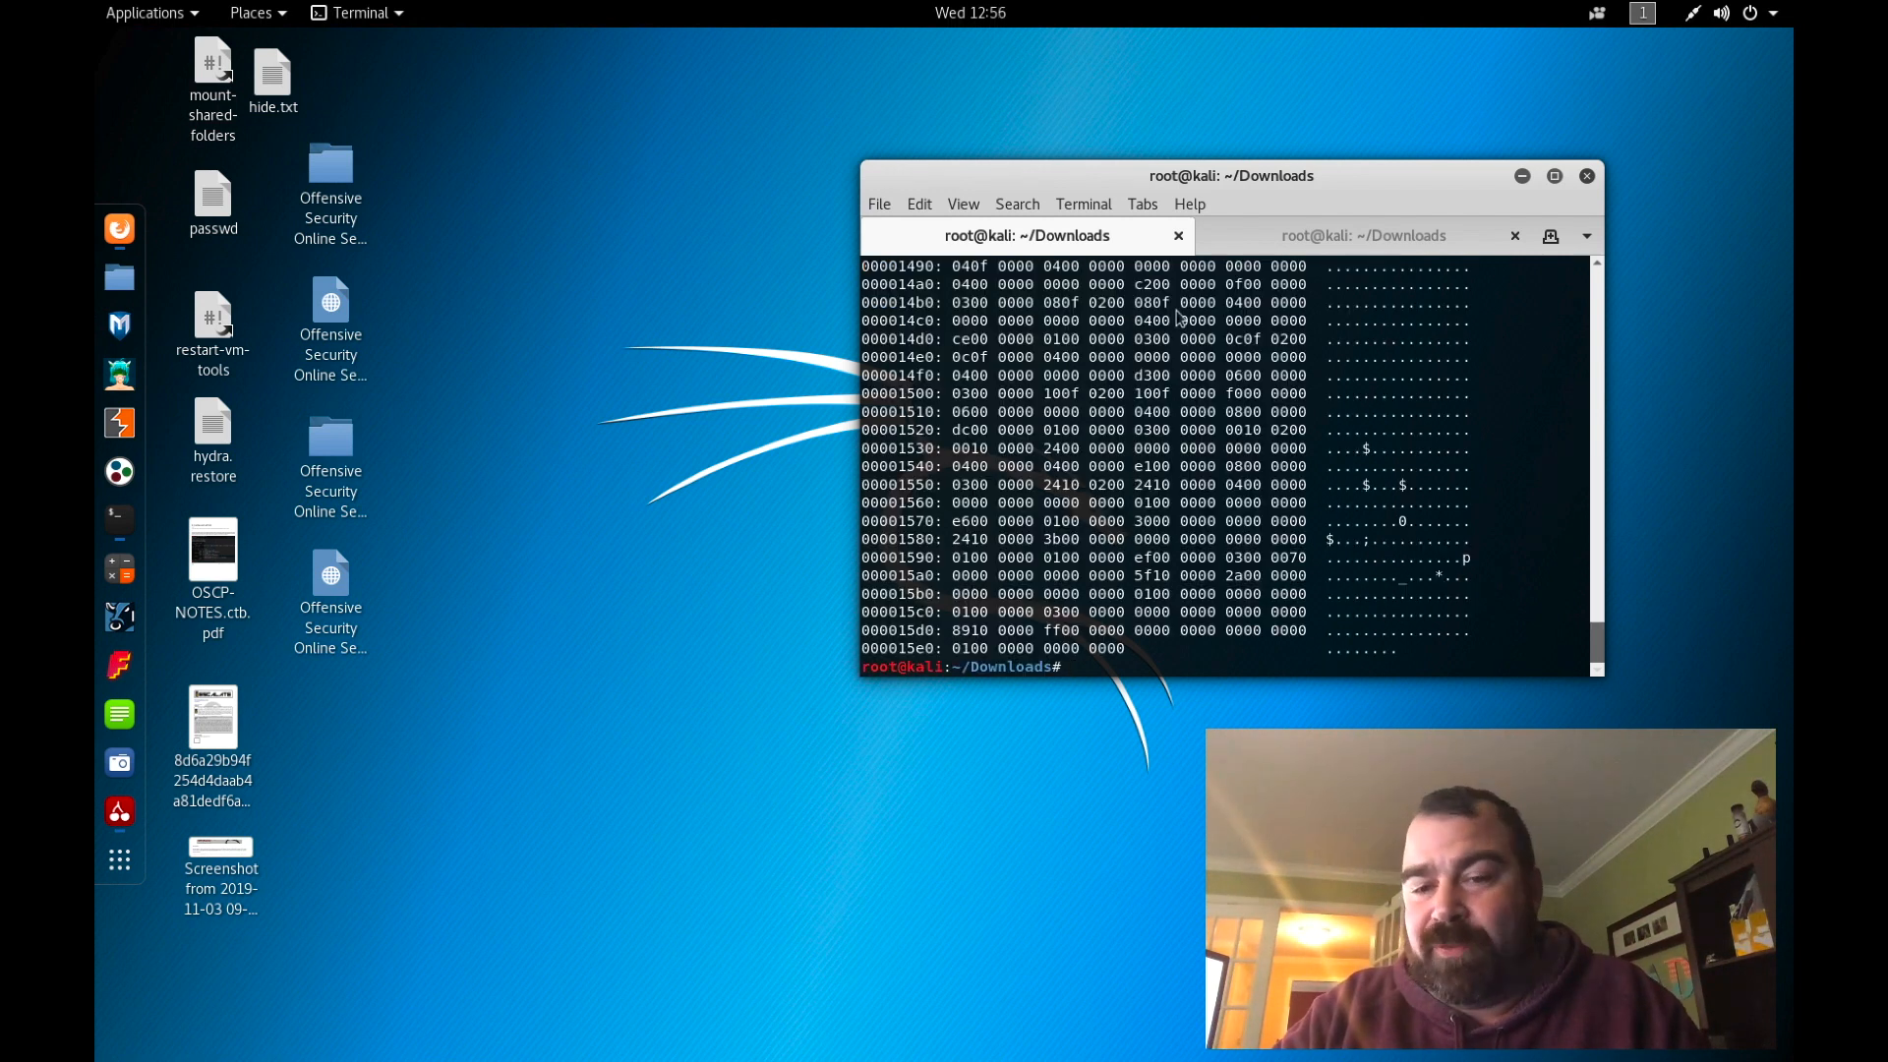
pyautogui.scroll(-3)
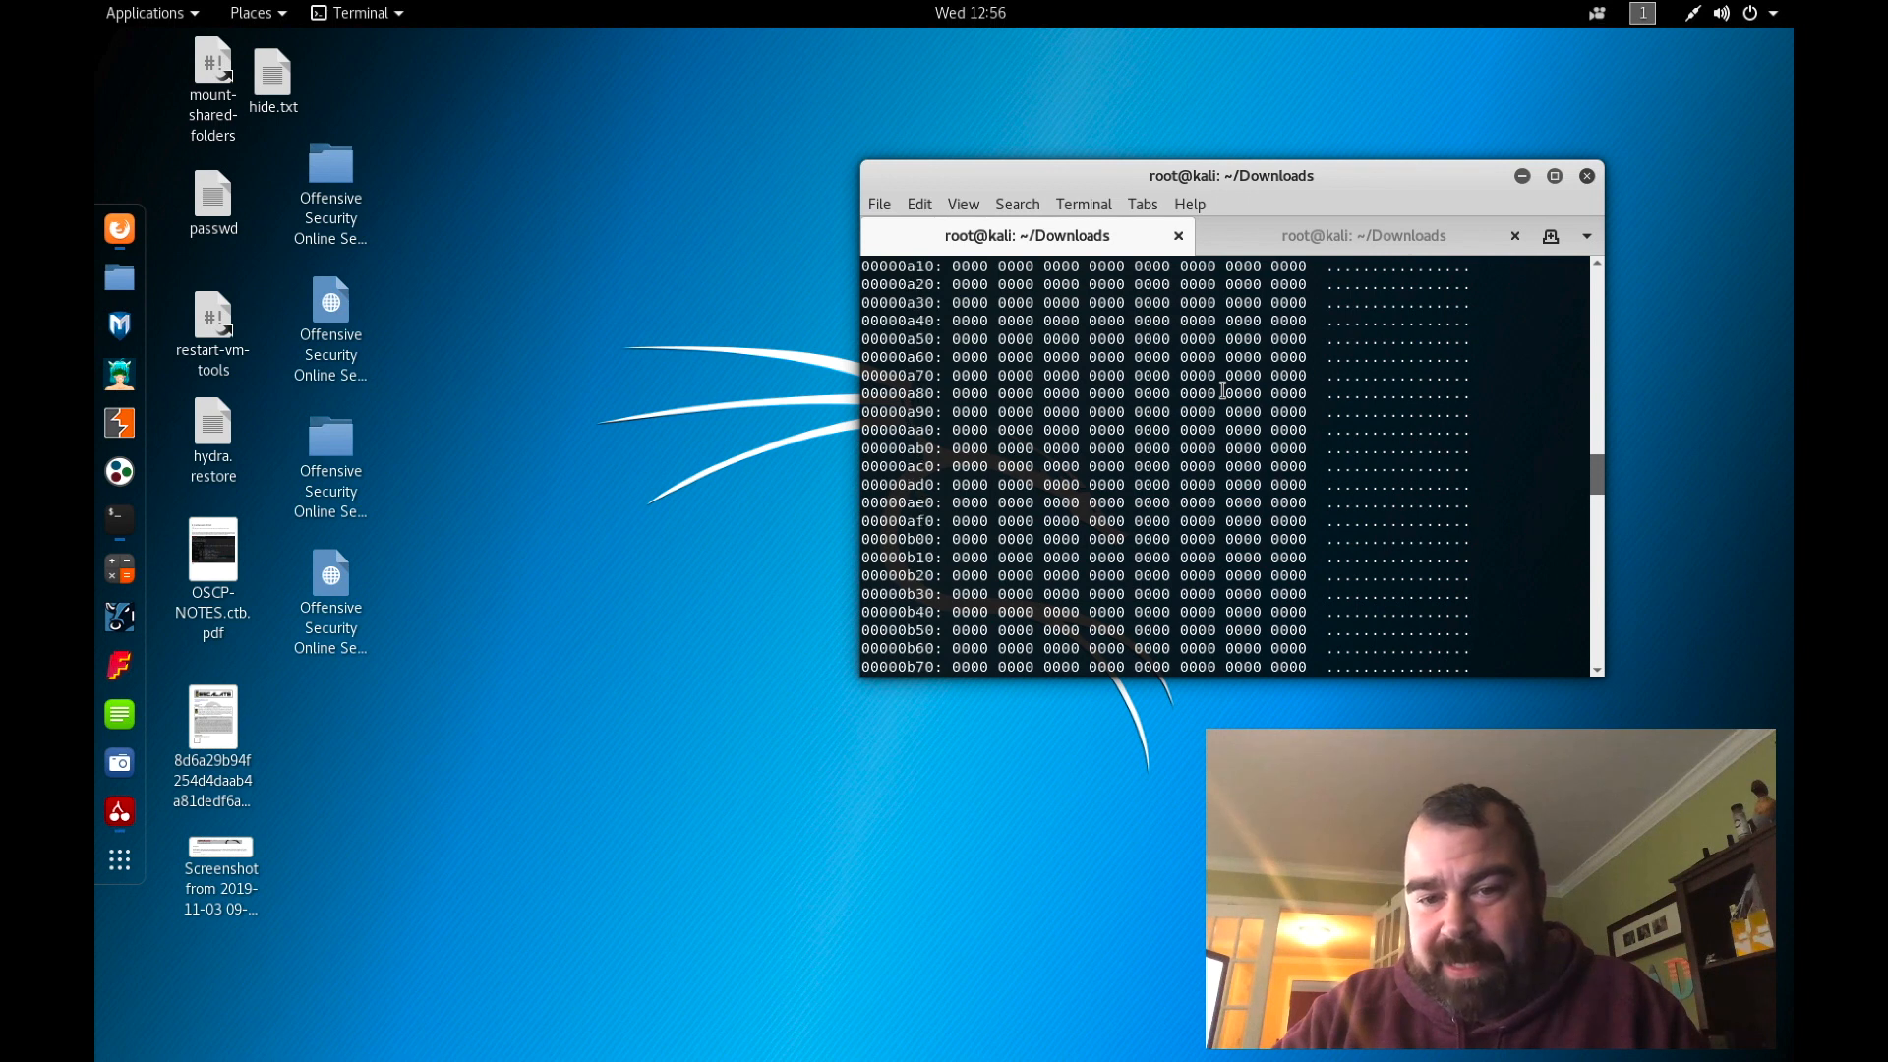
pyautogui.scroll(-3)
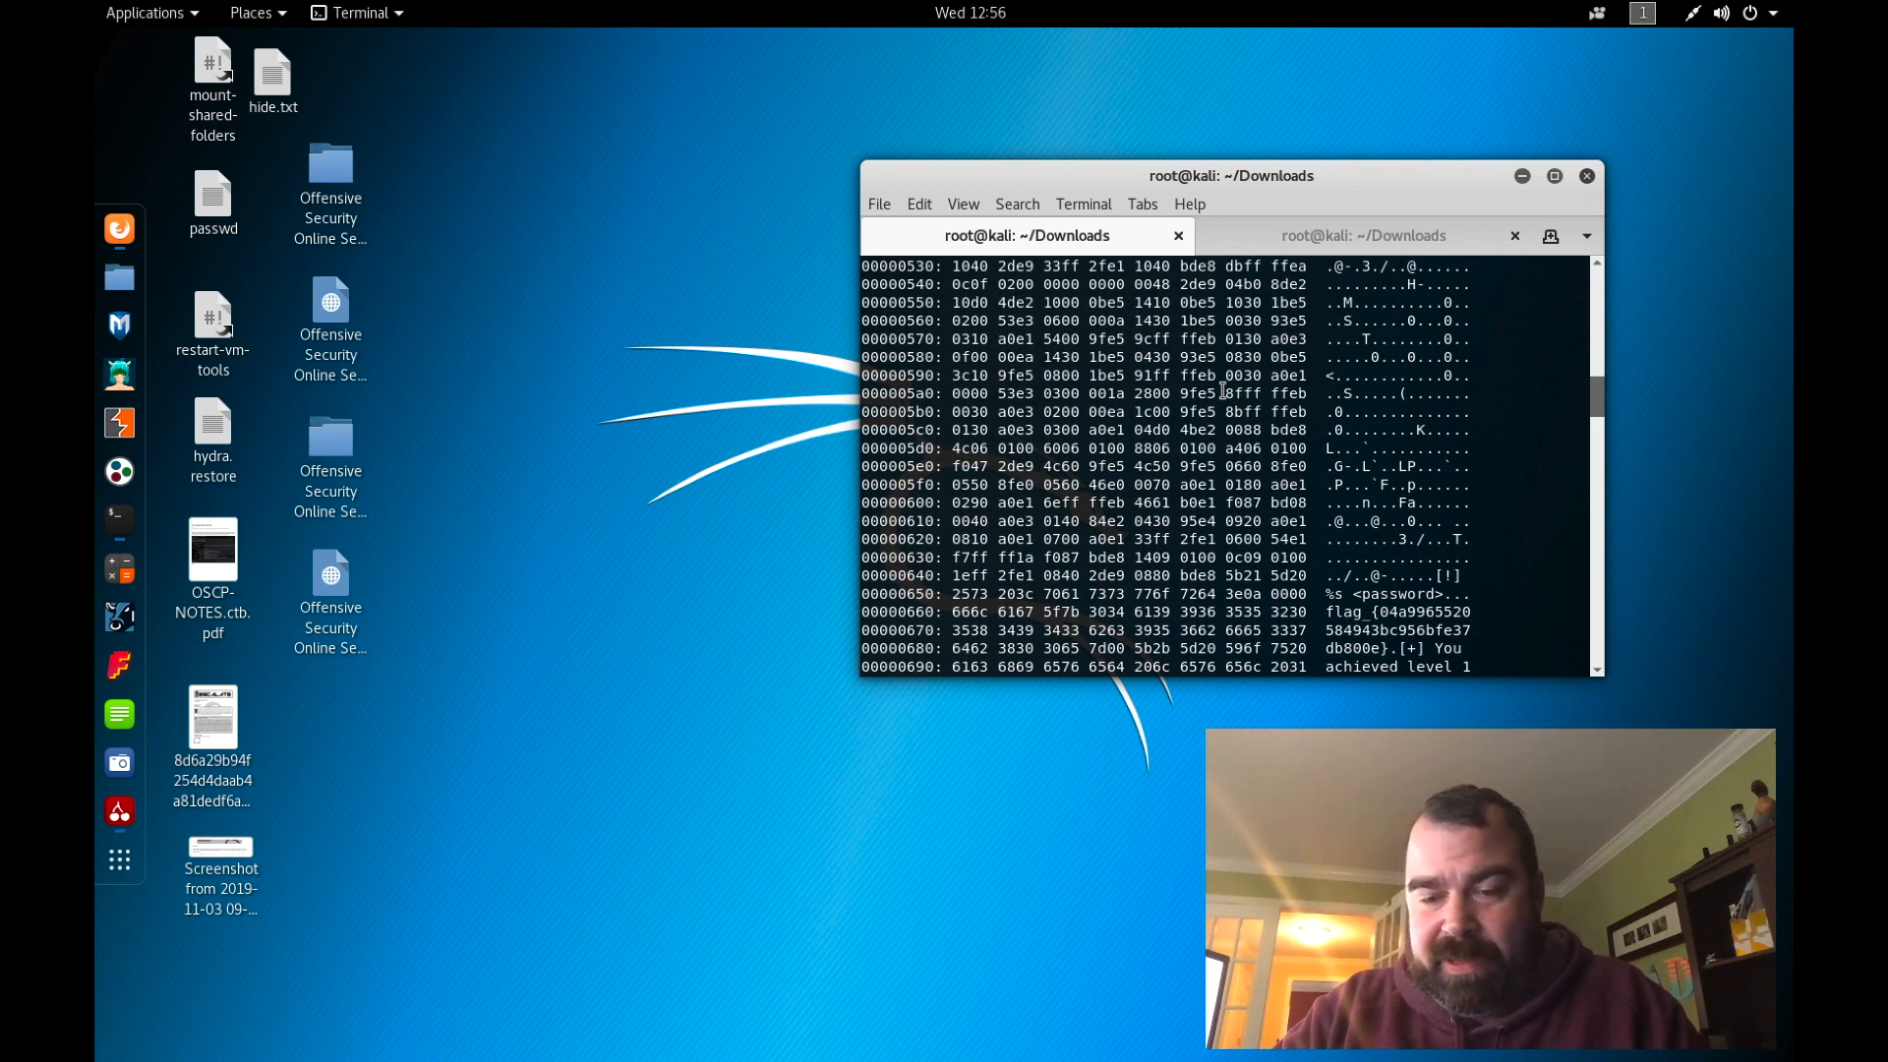
pyautogui.scroll(-3)
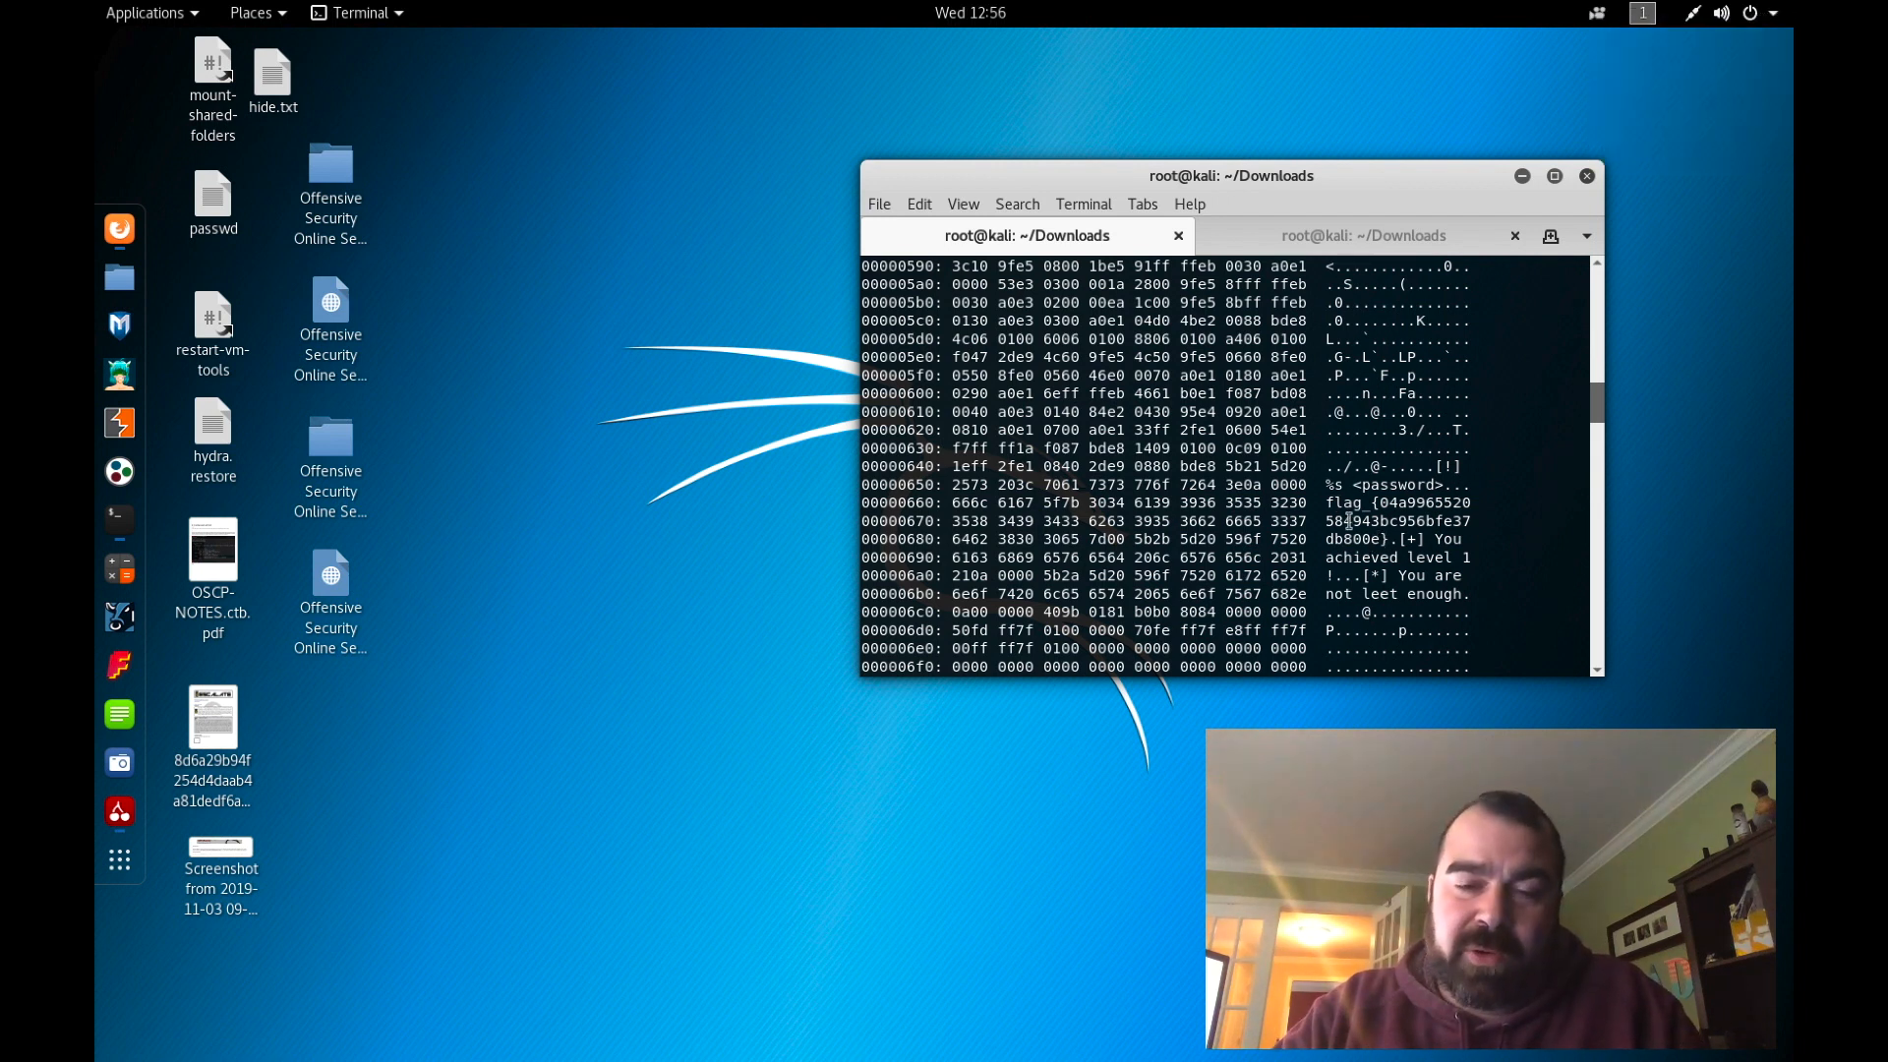
pyautogui.scroll(-3)
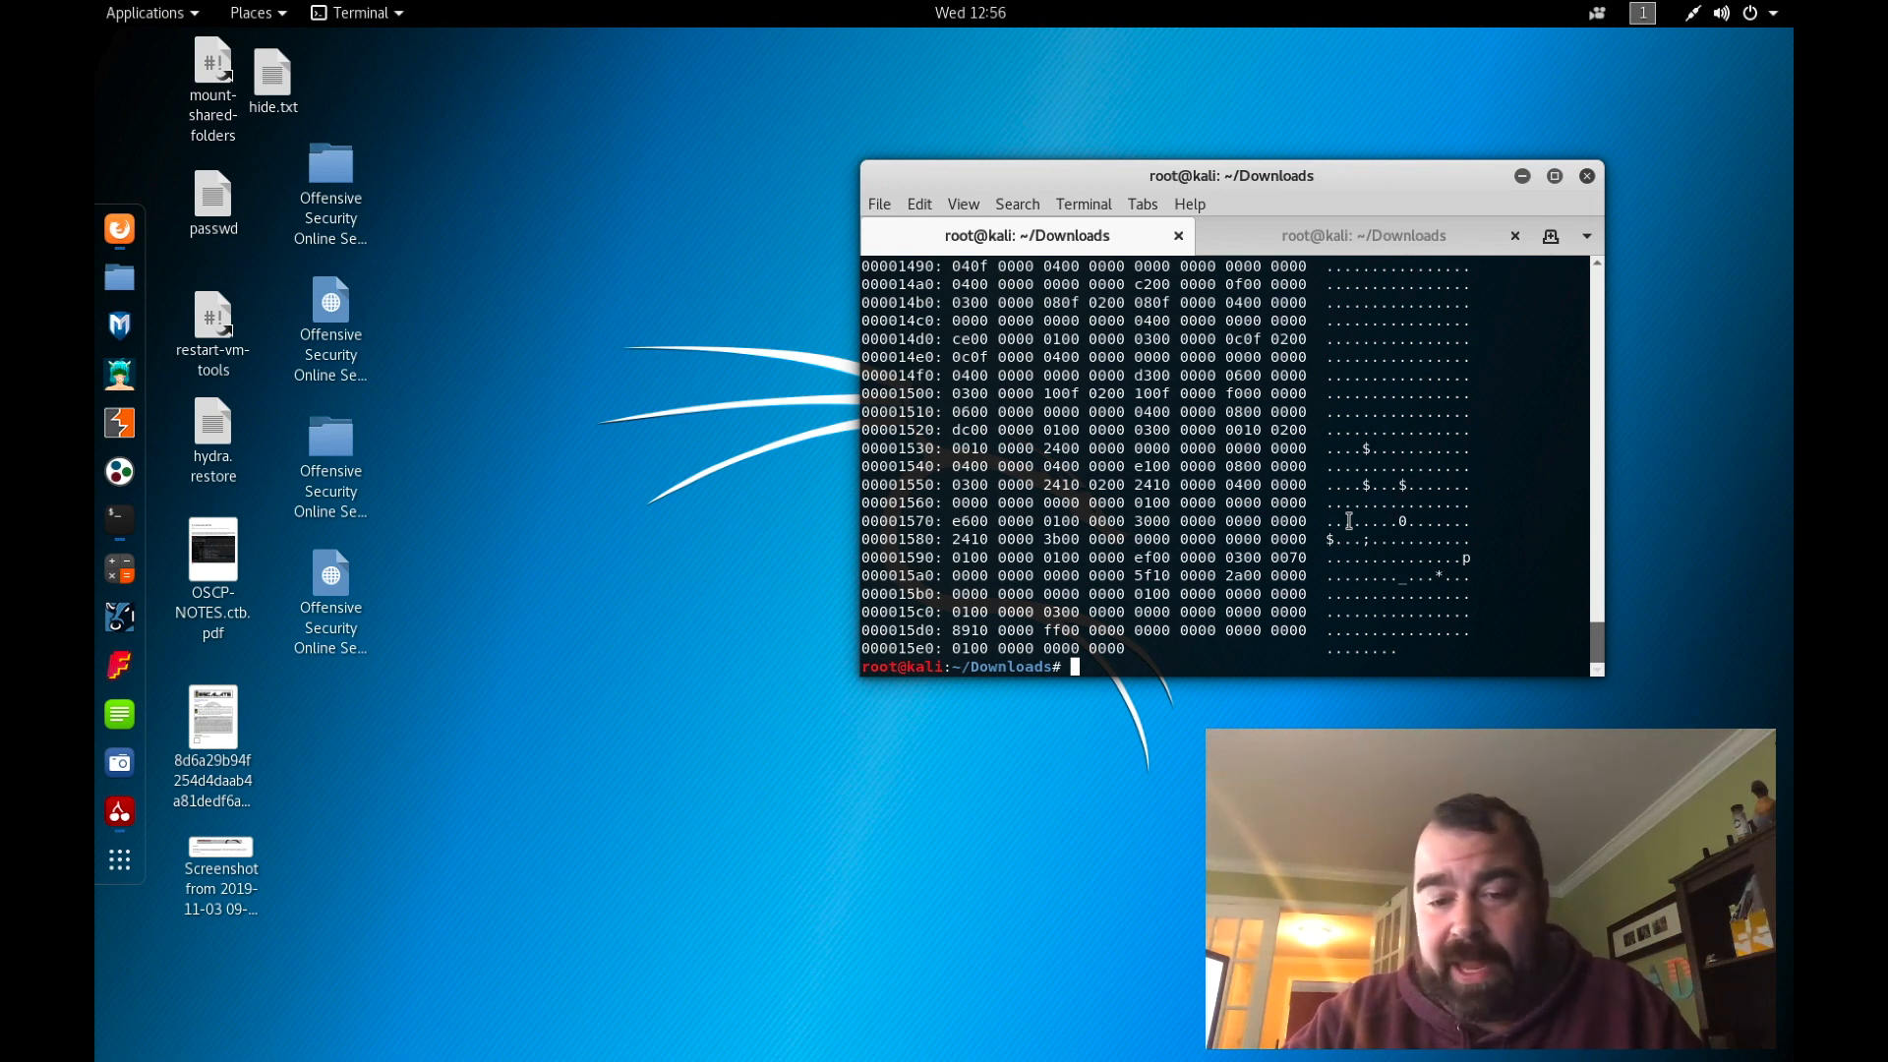
# Step: Run `strings 16d57fab5e84b81450885bb45b2579f5 | grep Fla` to filter the binary's strings for the flag
pyautogui.write('strings 16d57fab5e84b81450885bb45b2579f5')
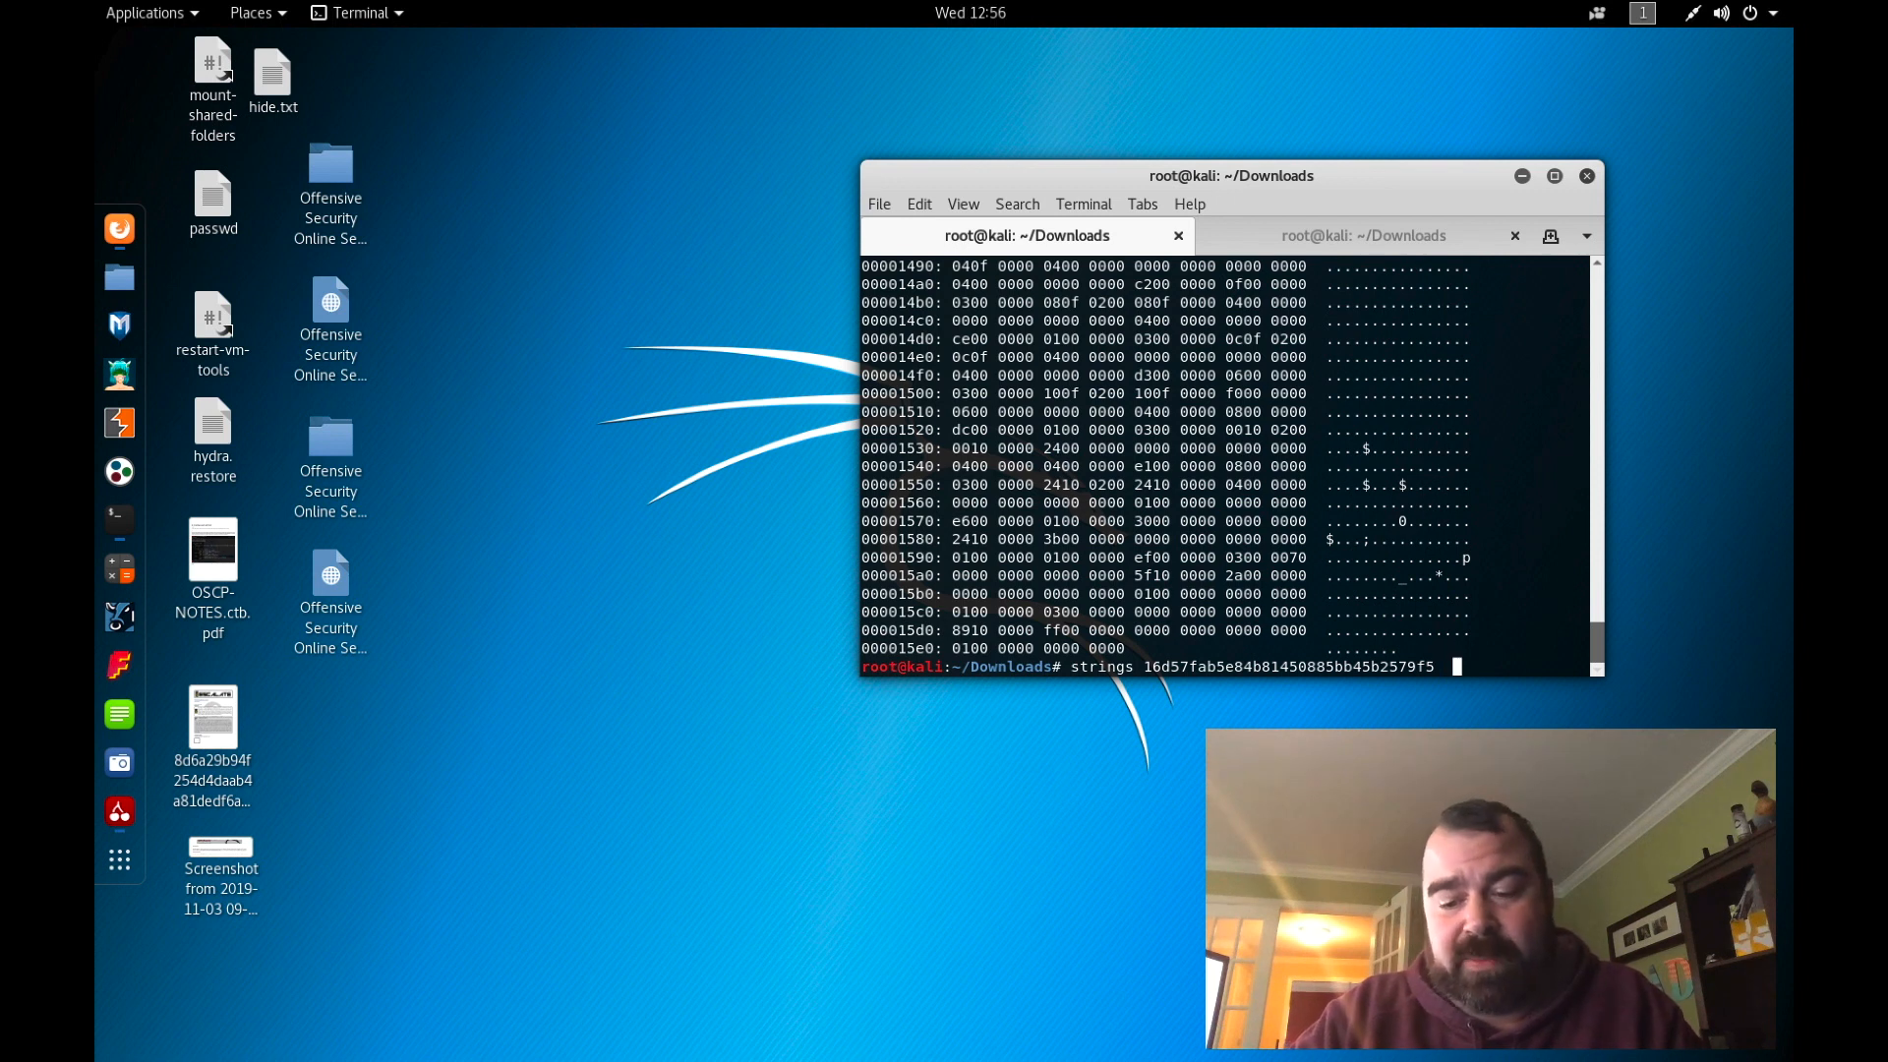
pyautogui.write('| grep F')
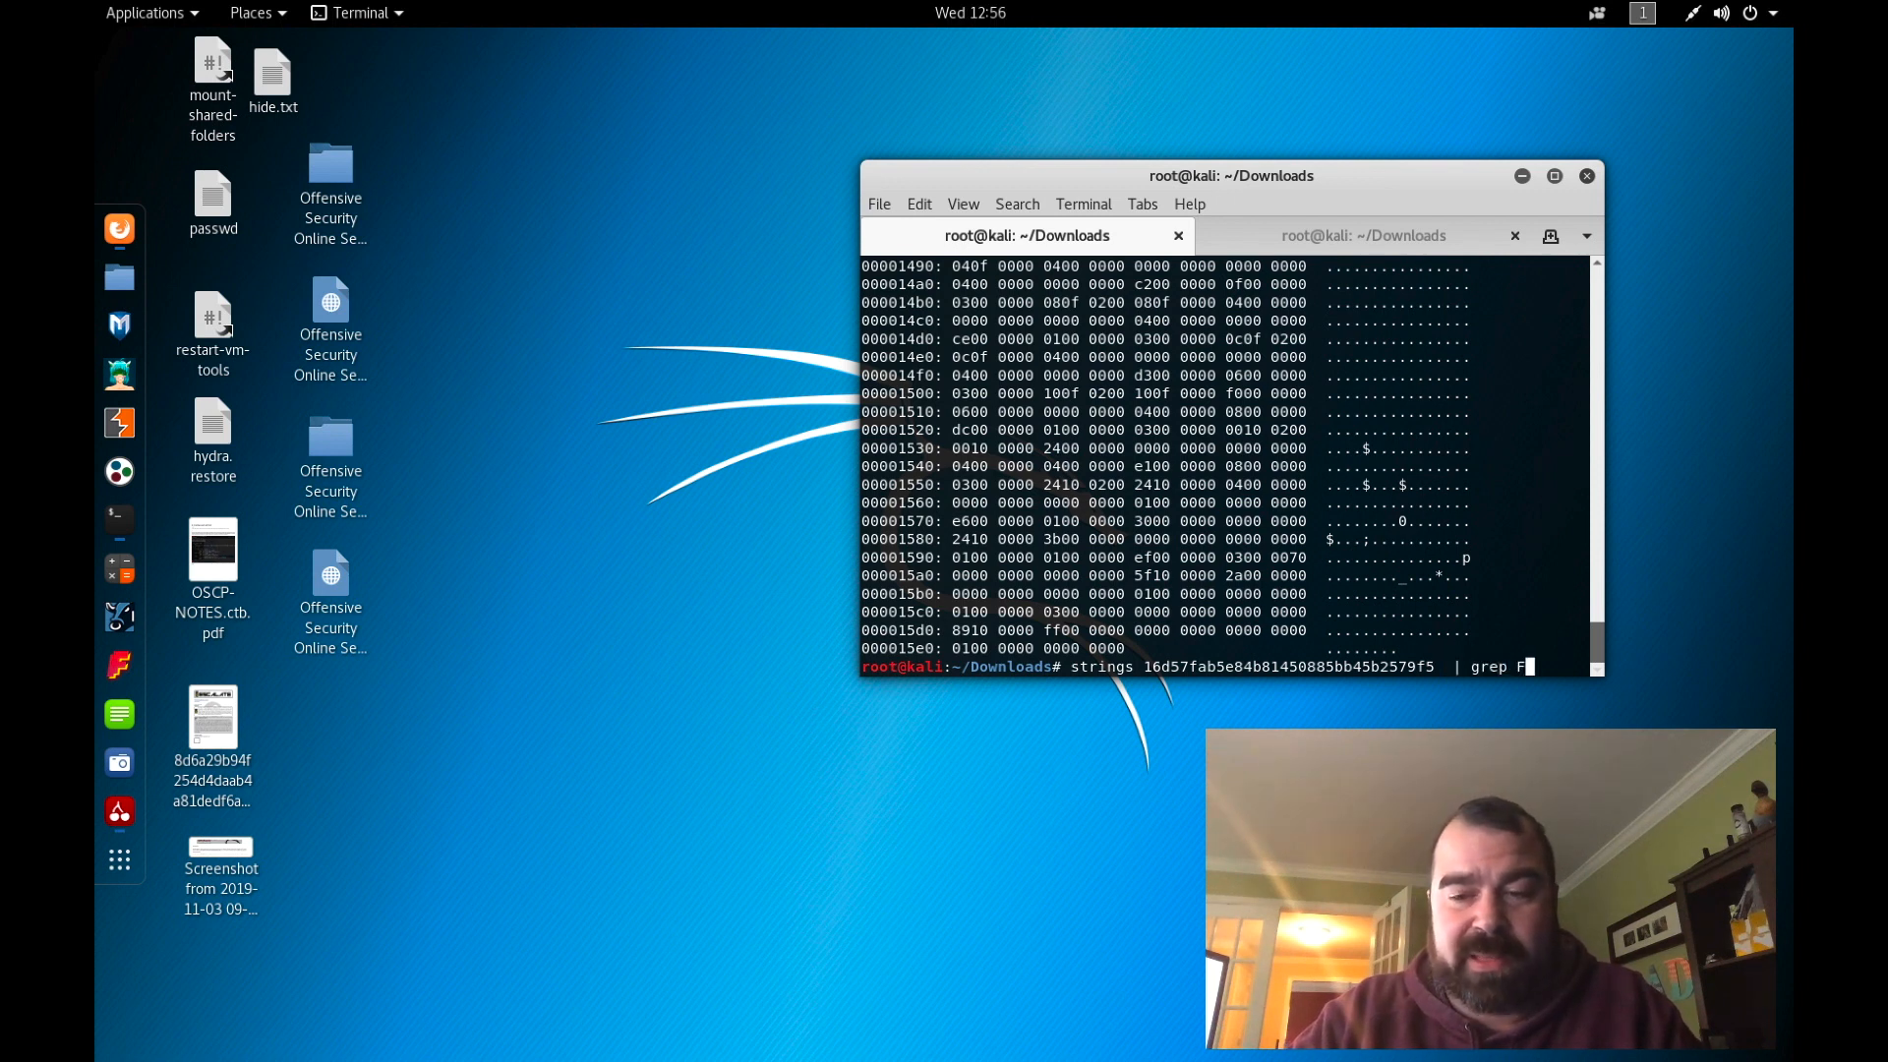
pyautogui.write('lag')
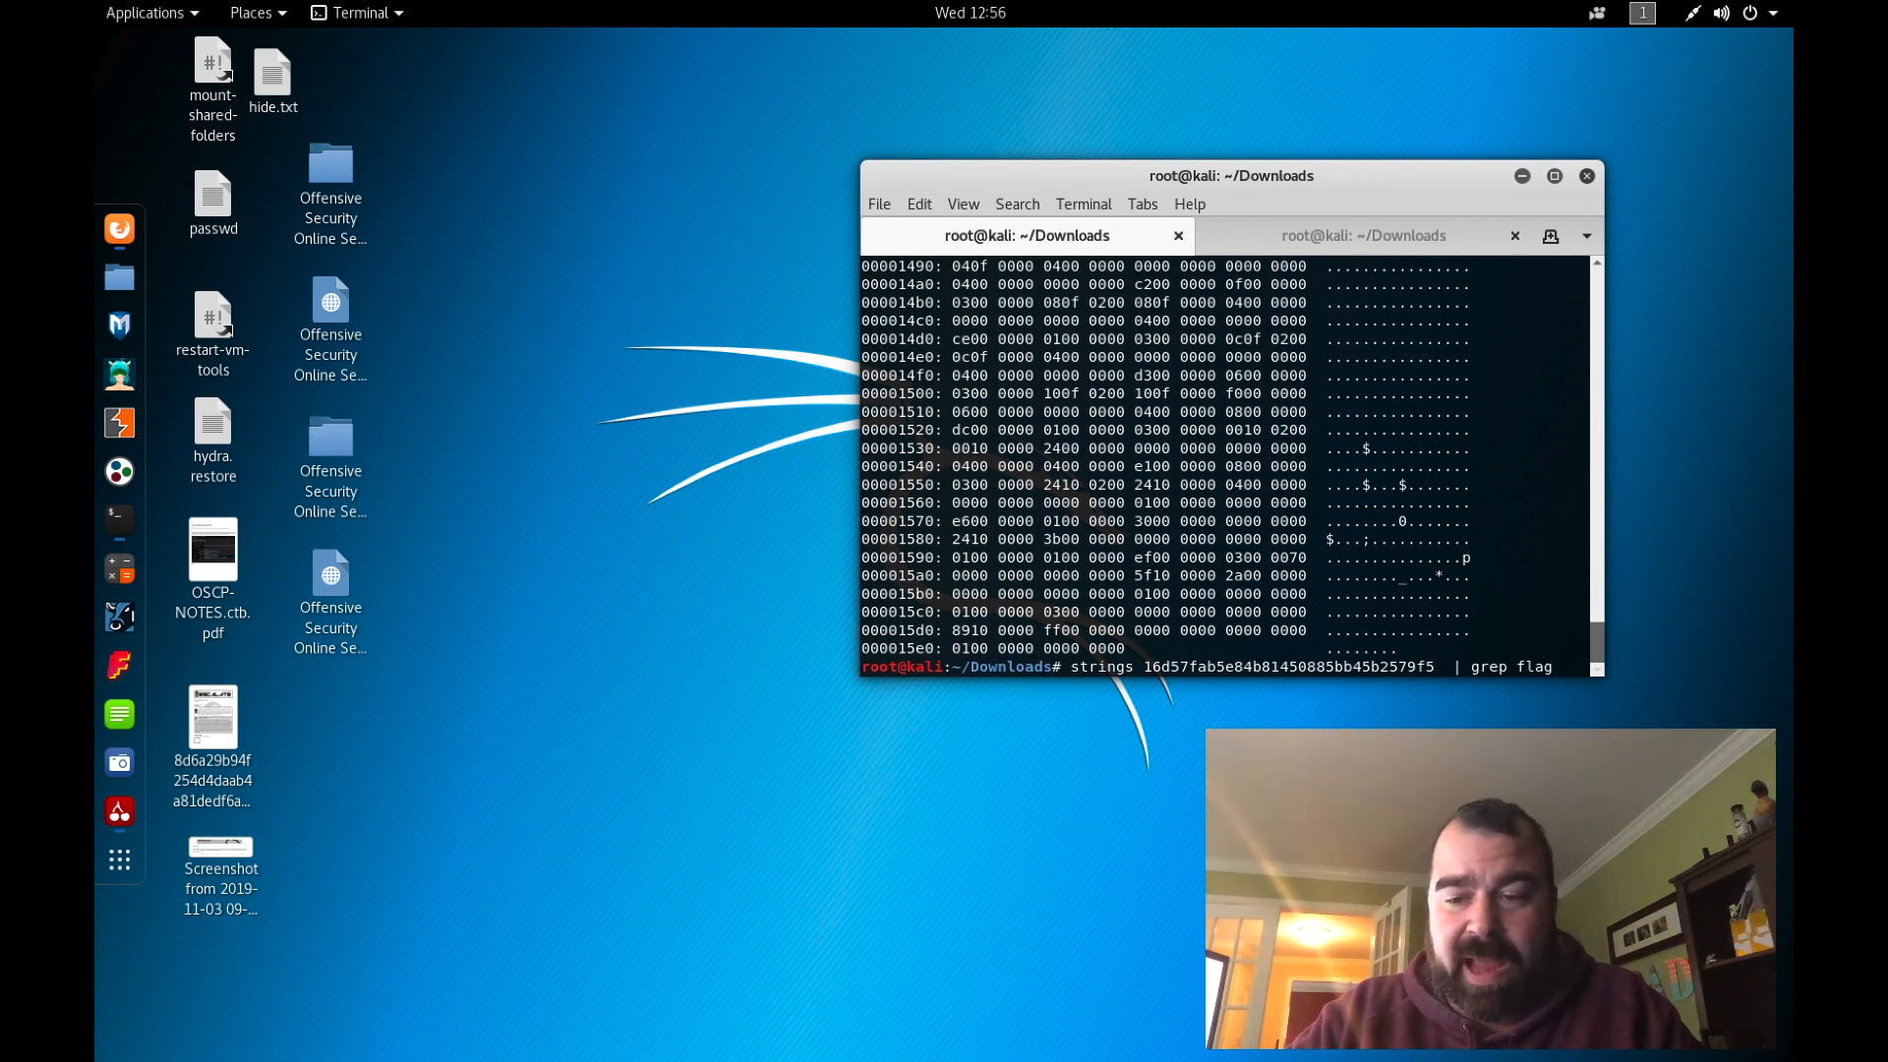
pyautogui.press('Return')
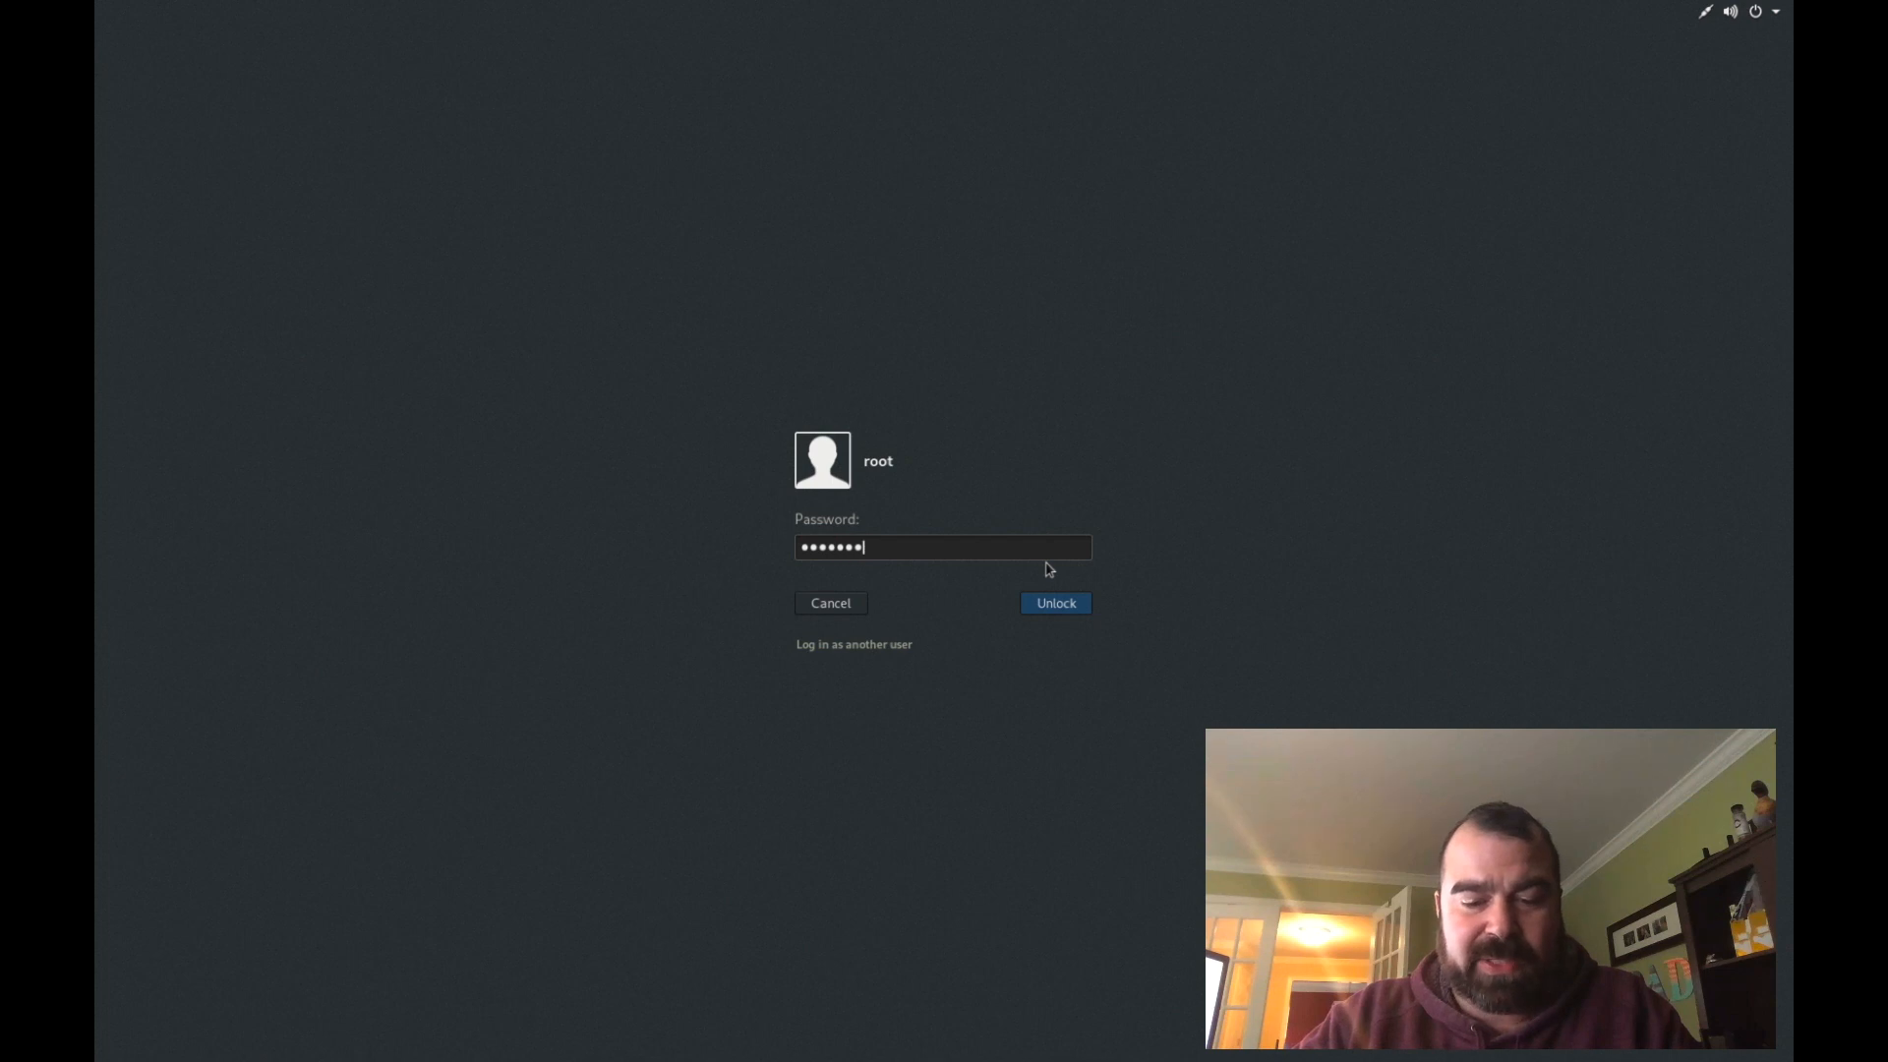
# Step: Unlock the session to return to the desktop with the Ghidra ctfbin project
pyautogui.click(1054, 602)
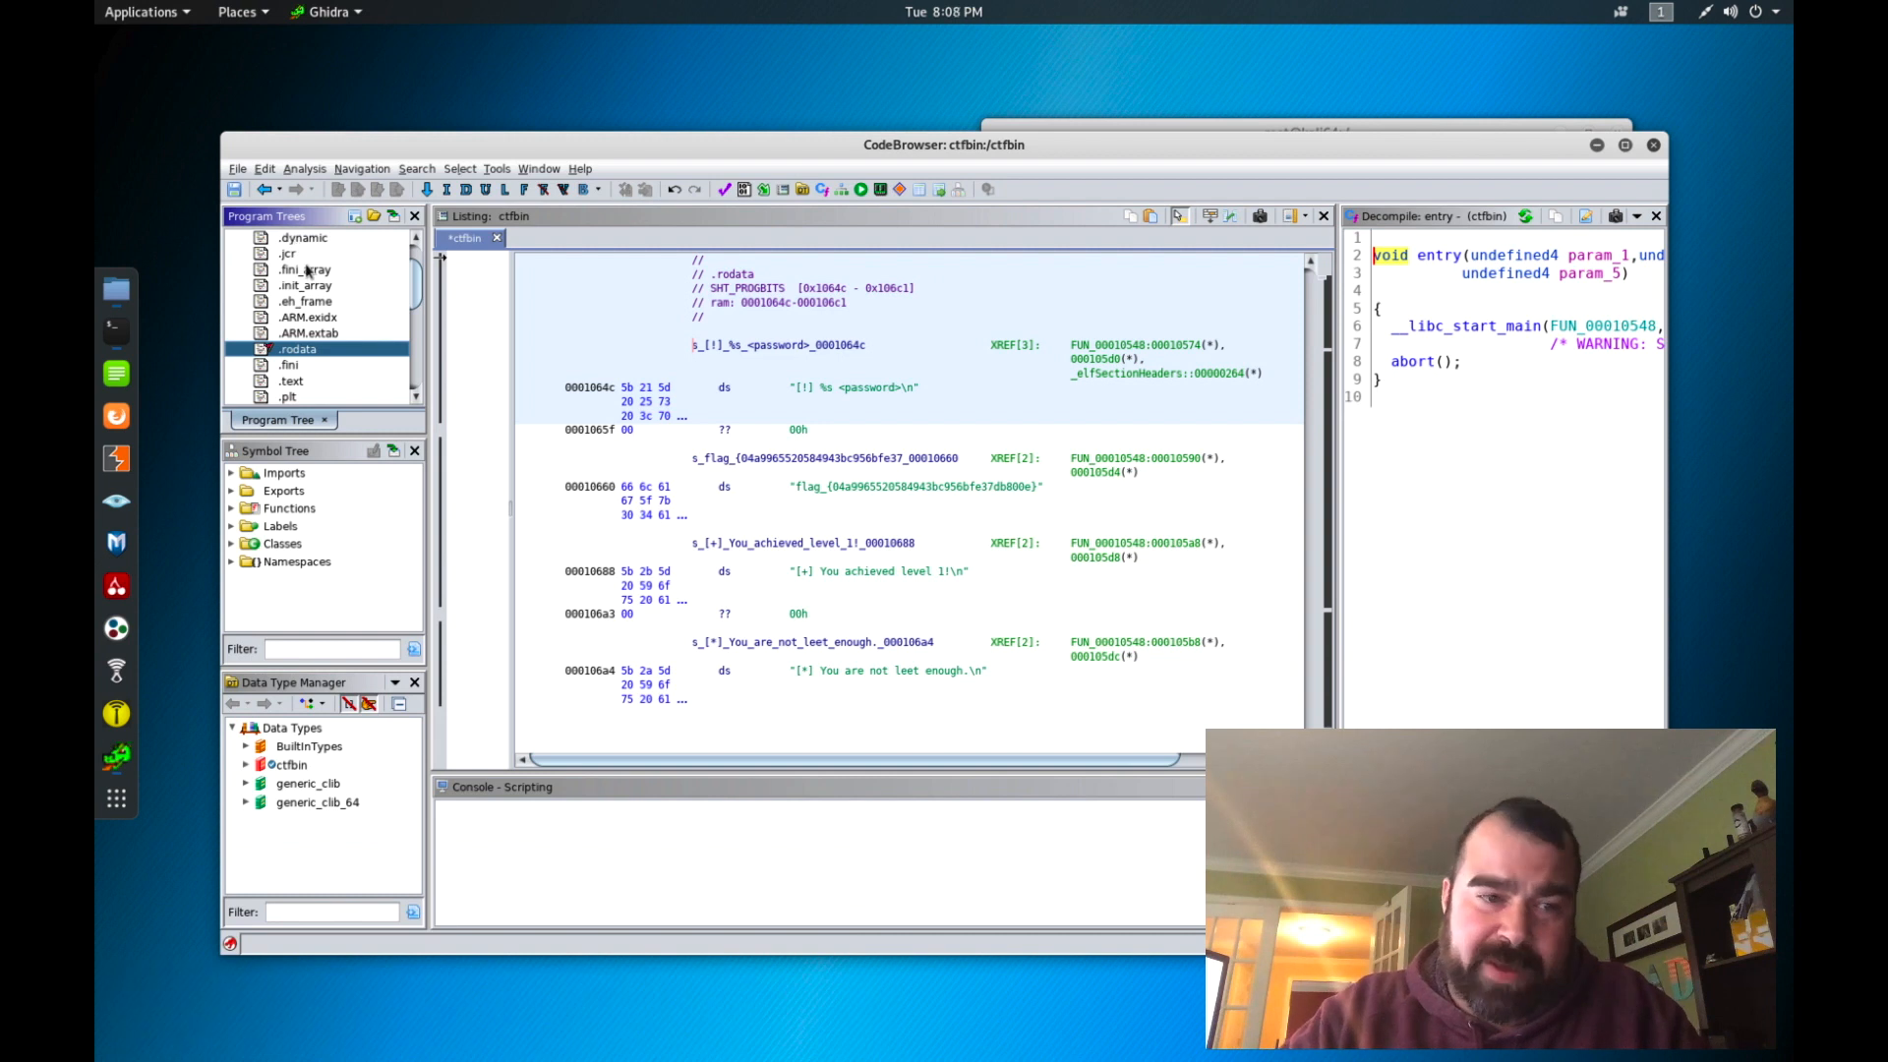
pyautogui.moveTo(301, 285)
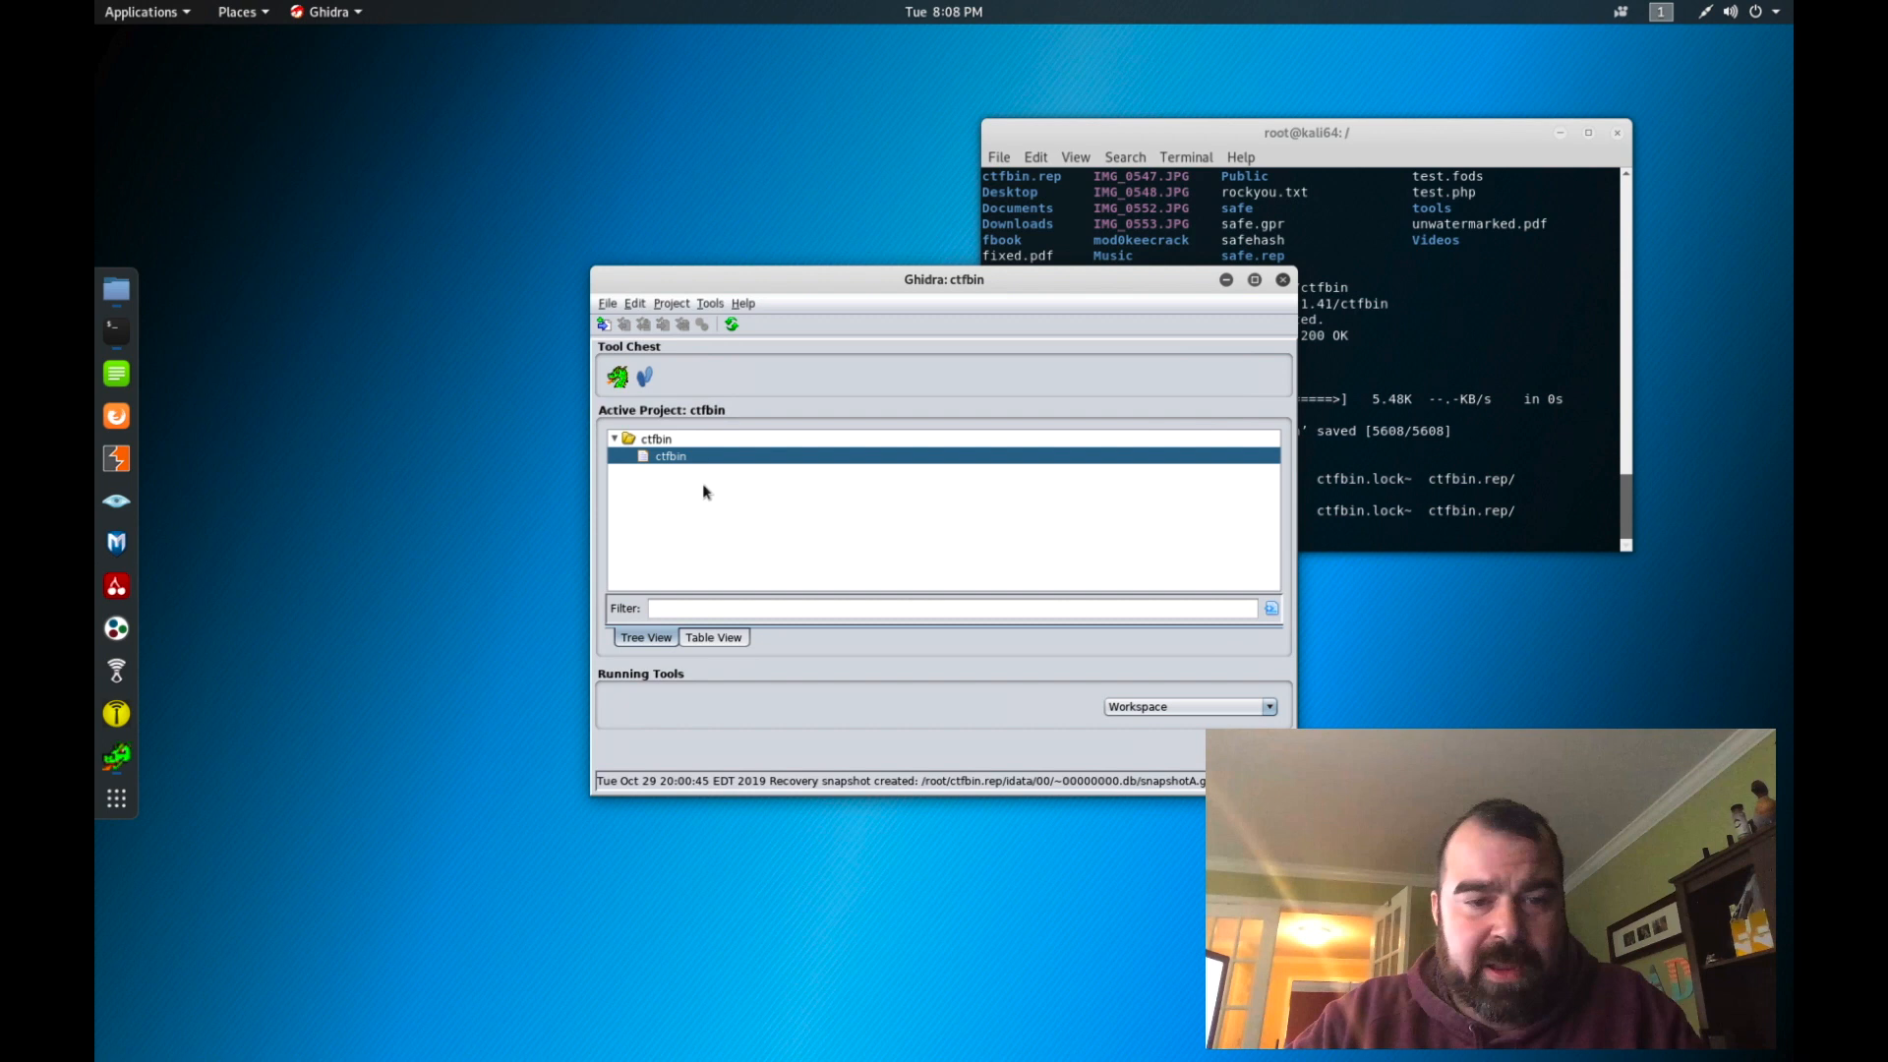
pyautogui.moveTo(1036, 346)
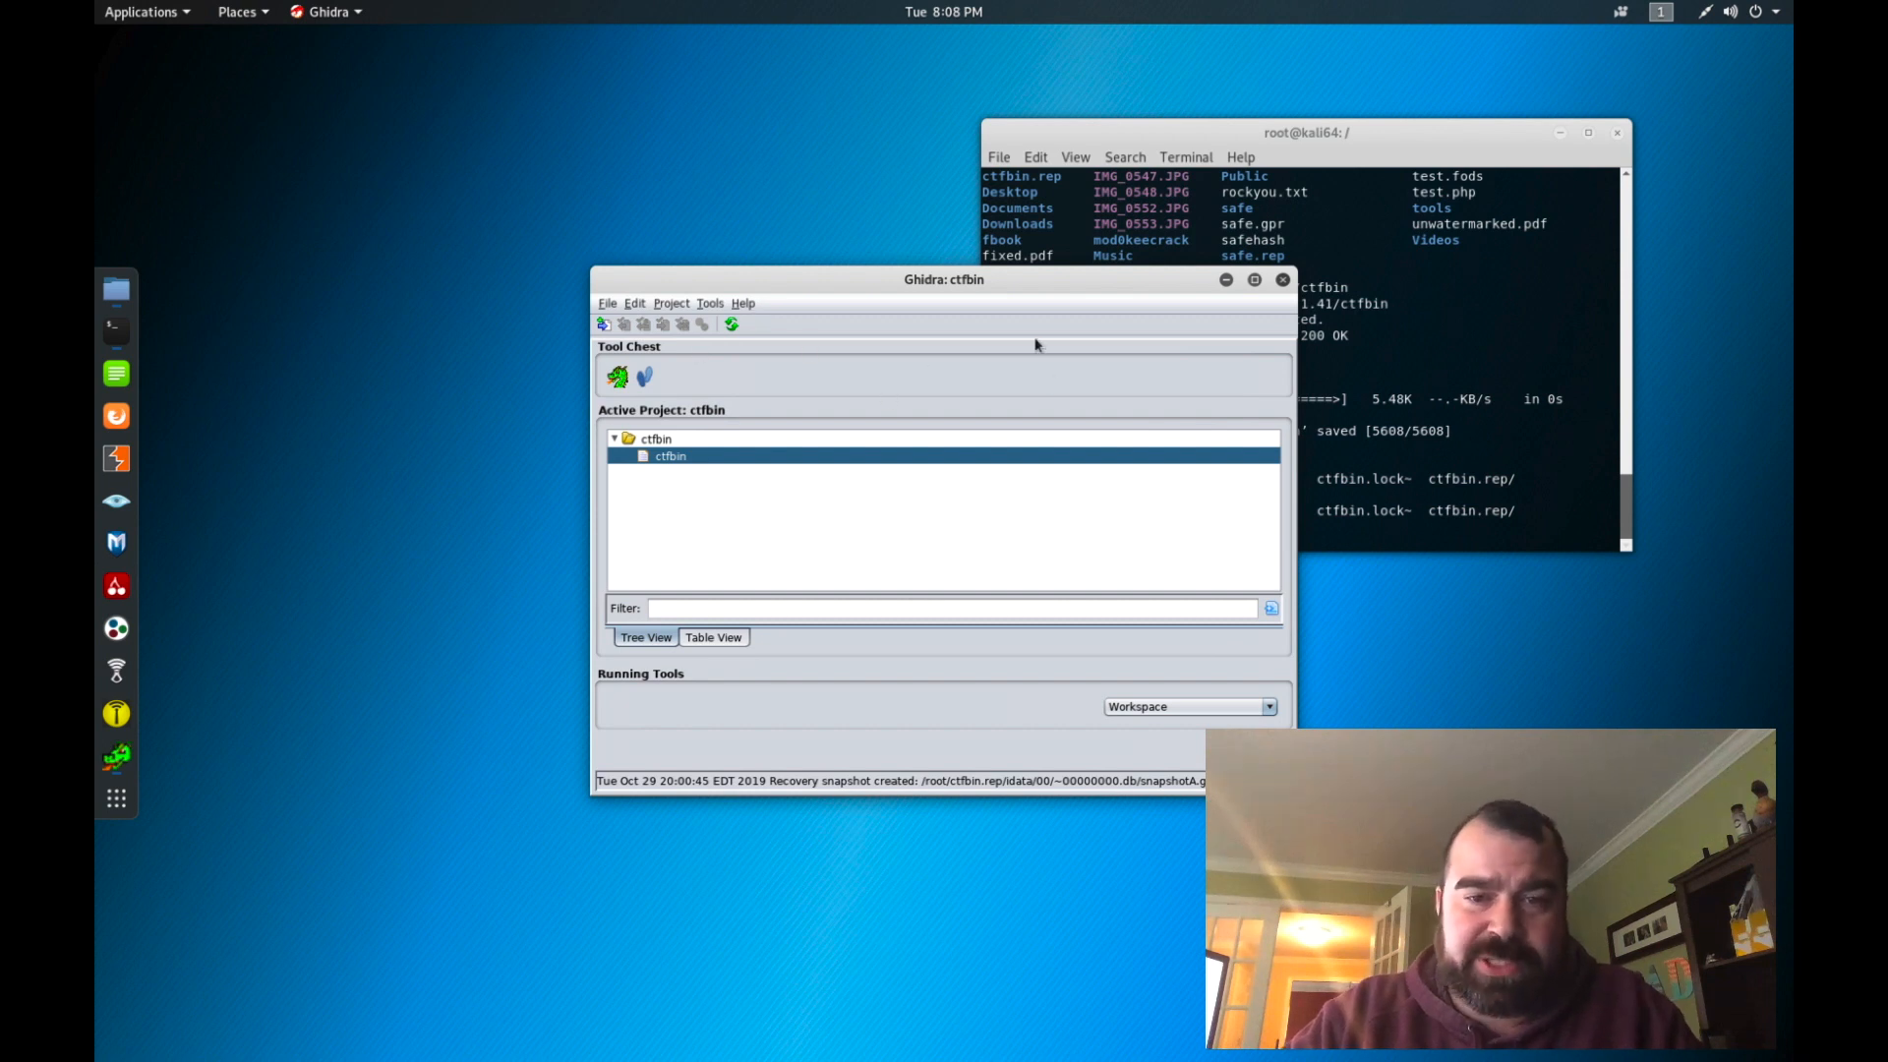
pyautogui.moveTo(867, 295)
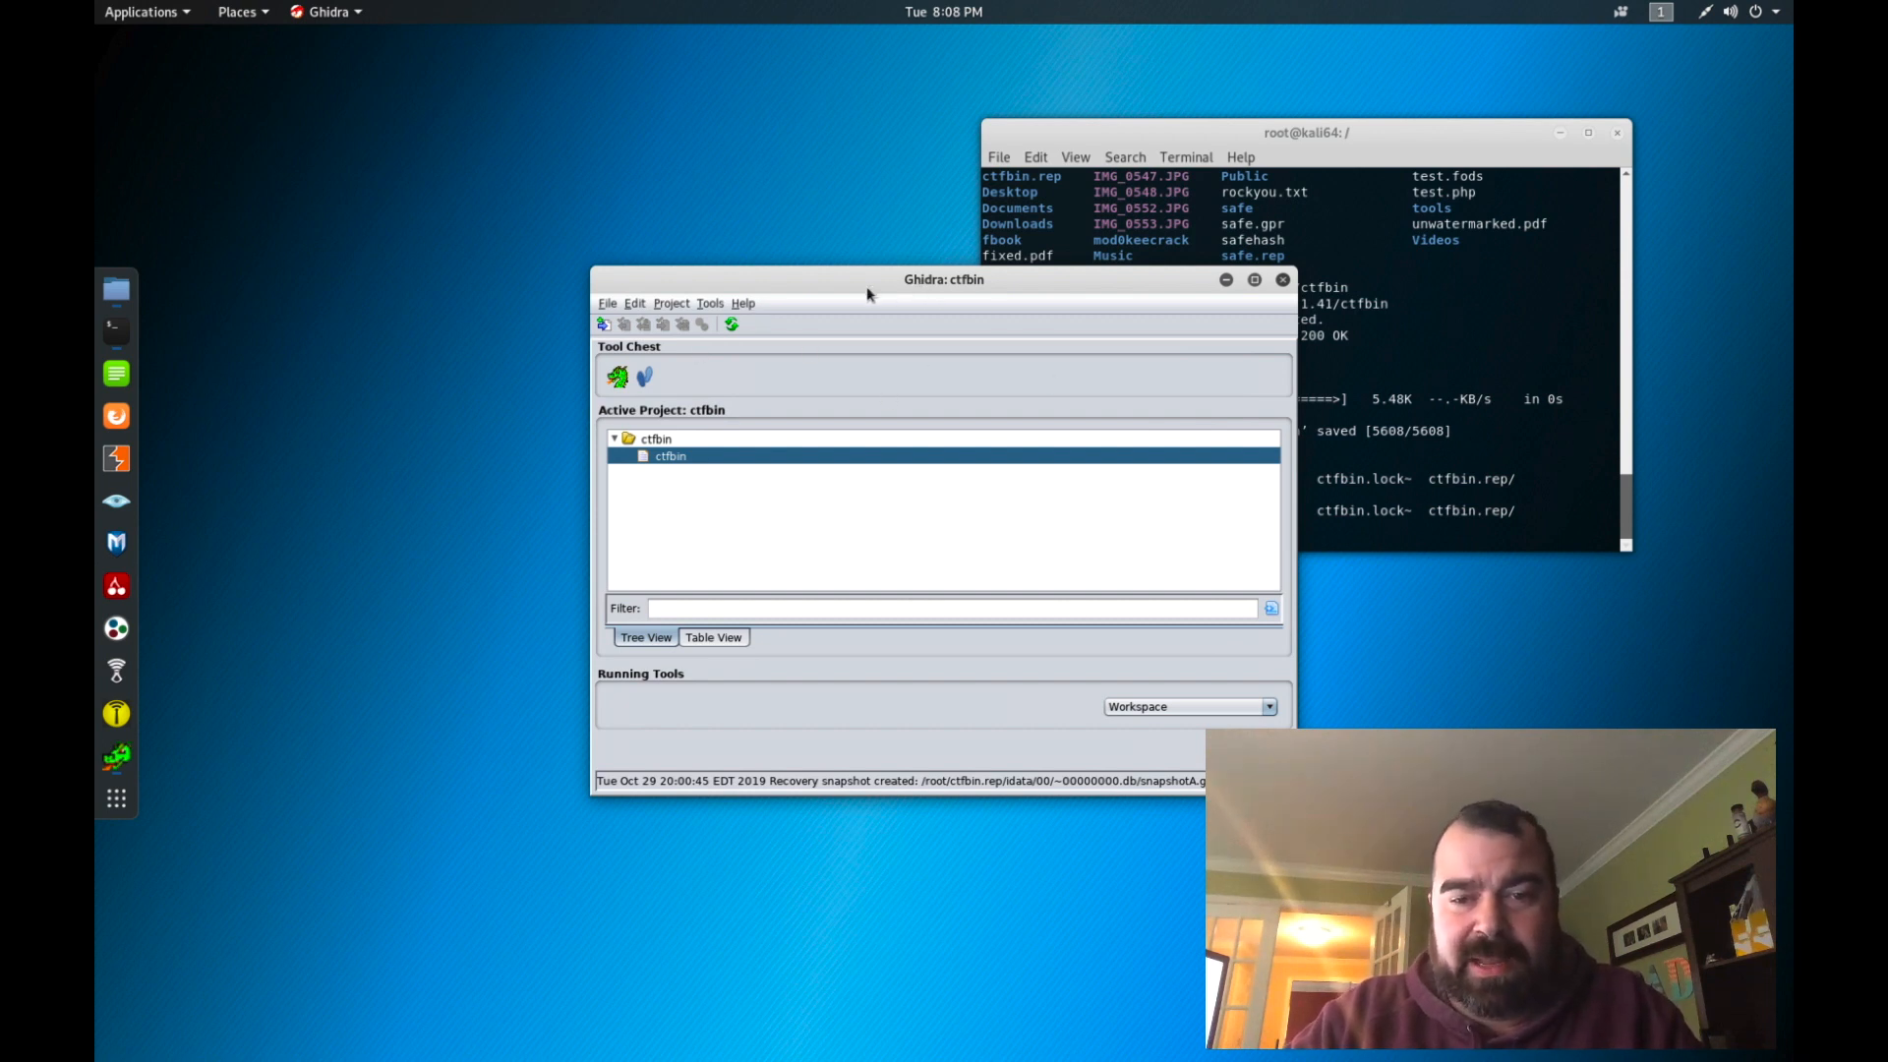
pyautogui.moveTo(607, 307)
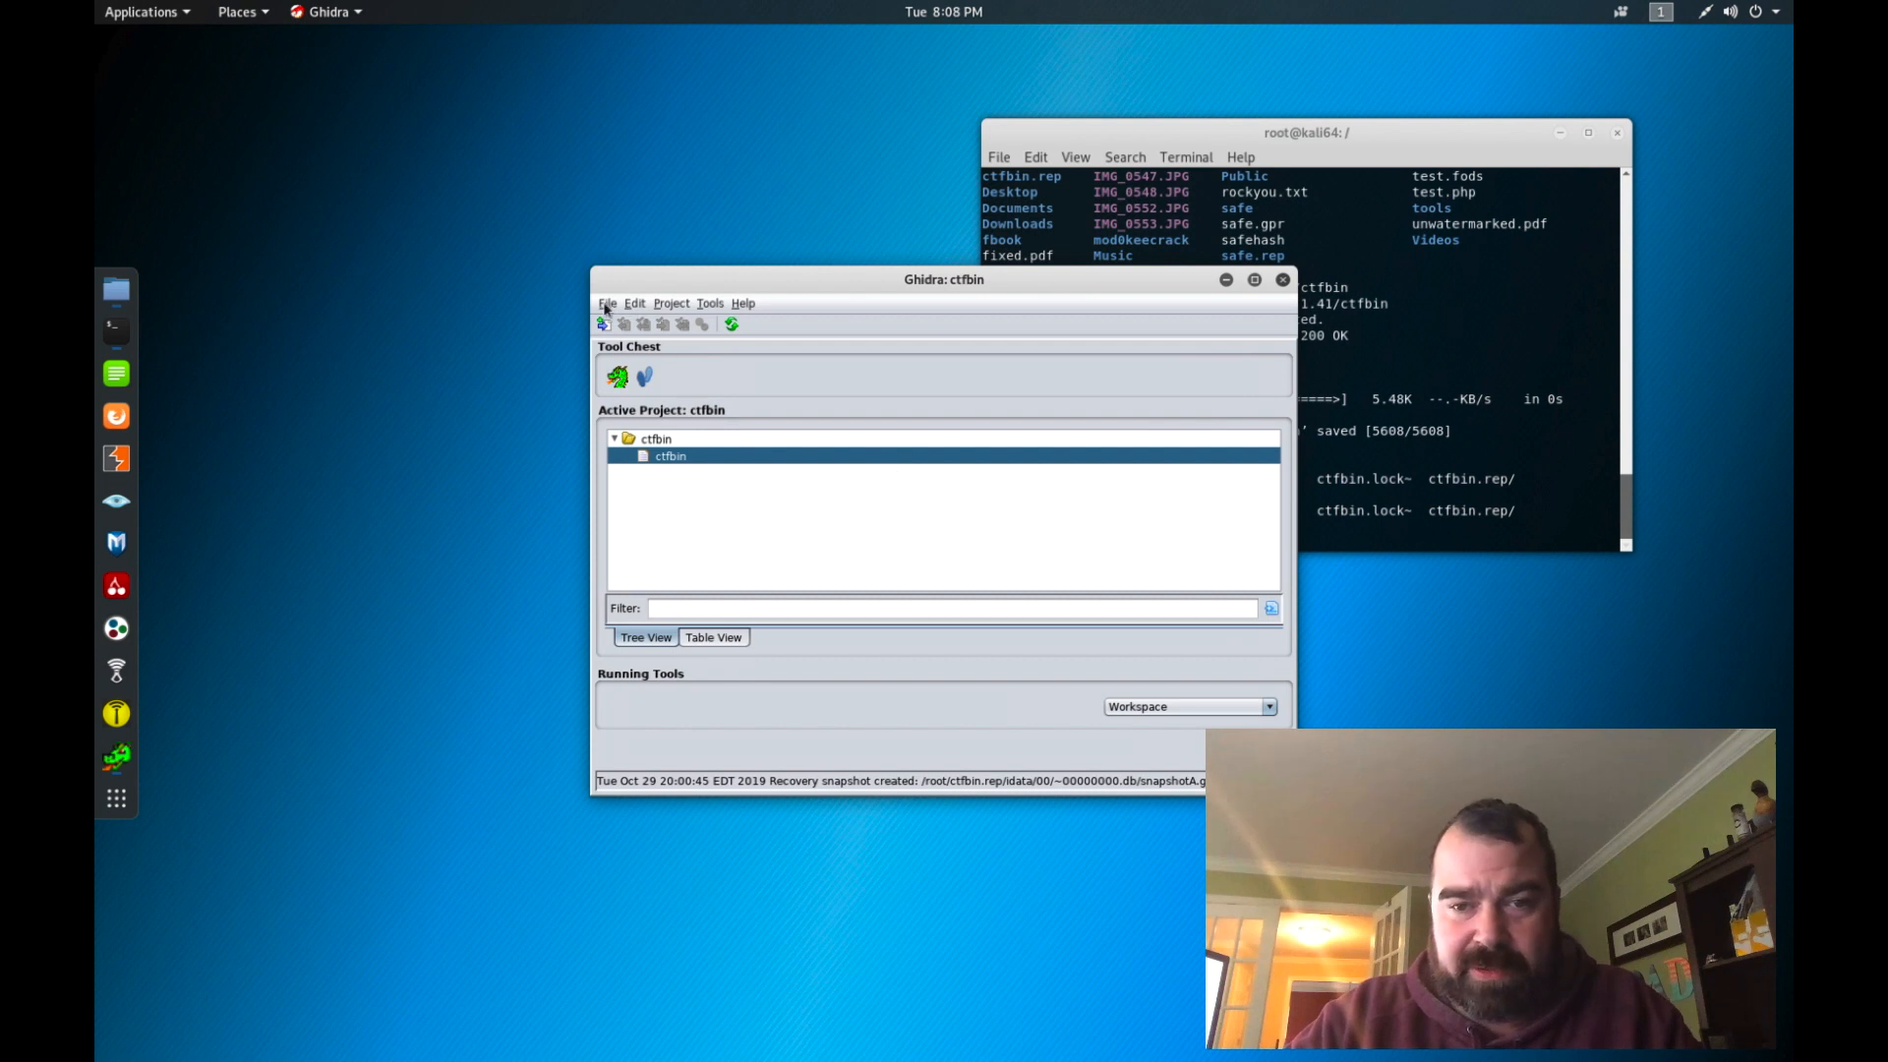
# Step: Start an empty CodeBrowser and choose ctfbin via File > Import File, detected as ARM 32-bit little-endian ELF
pyautogui.click(608, 303)
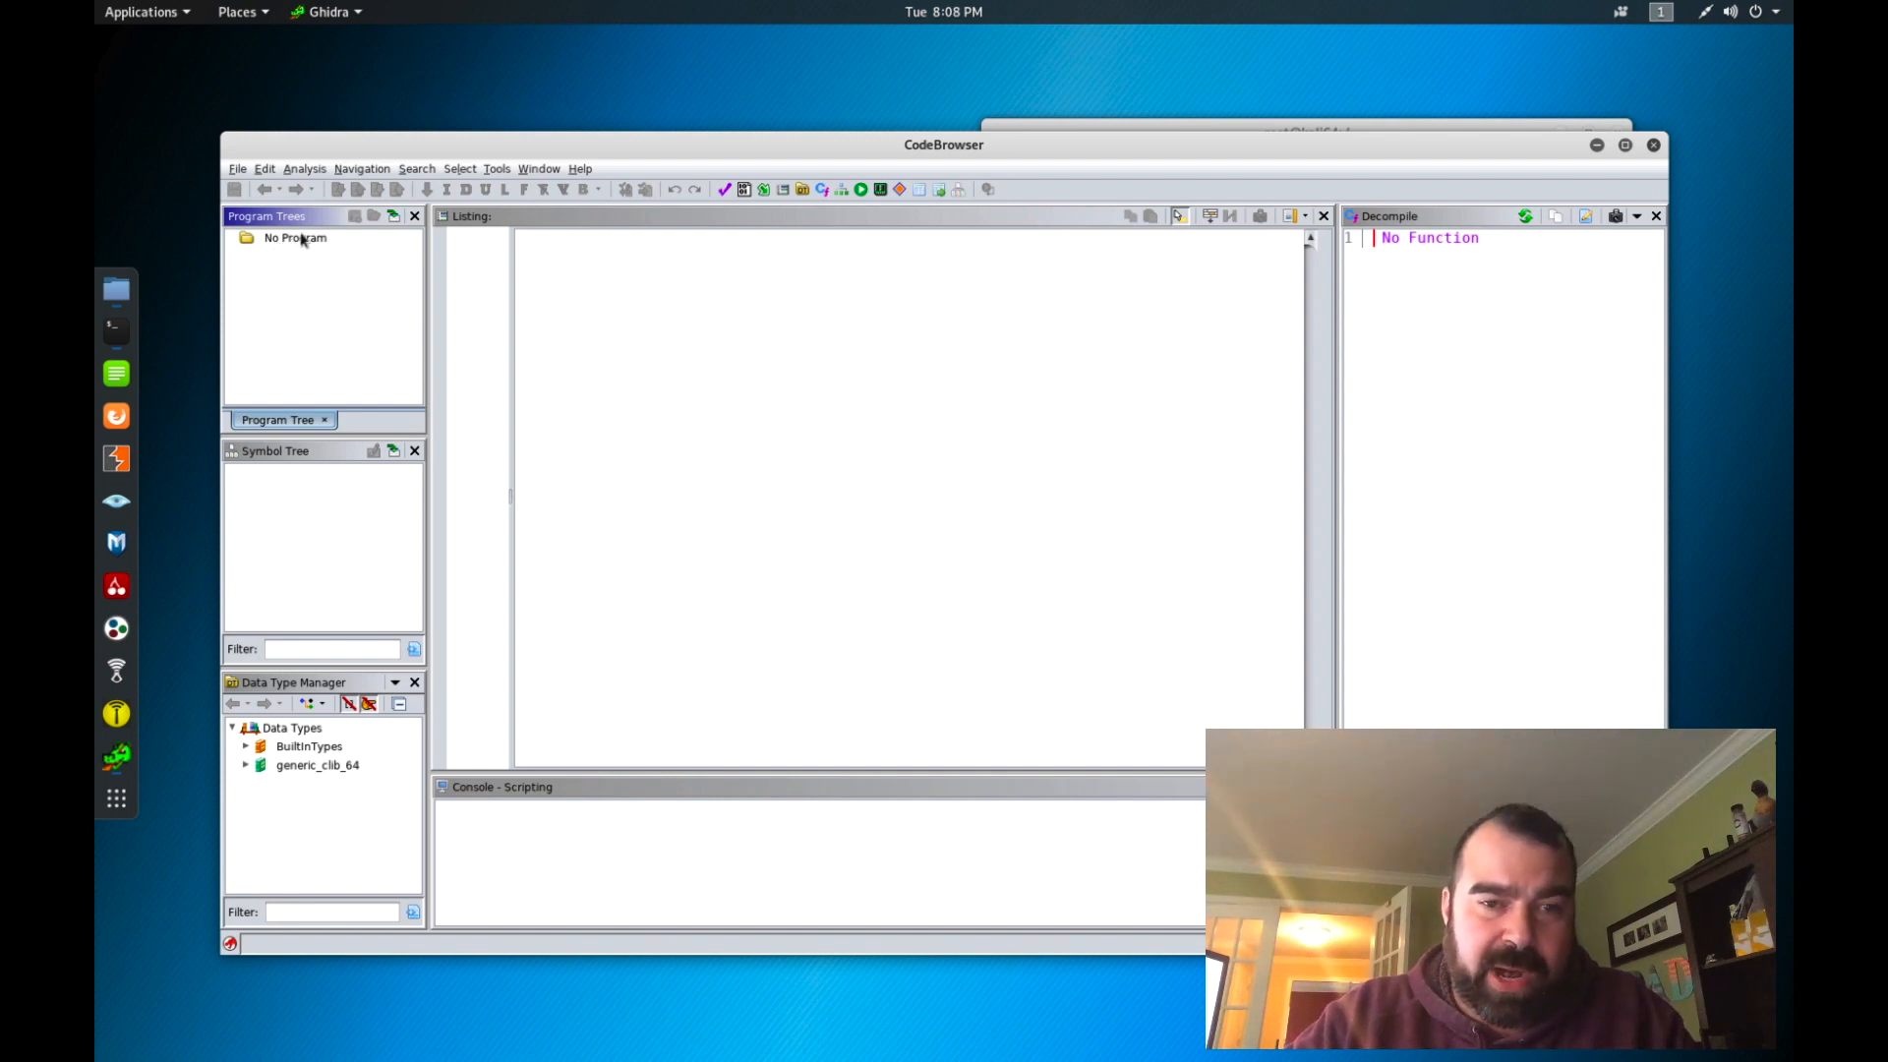
pyautogui.click(238, 167)
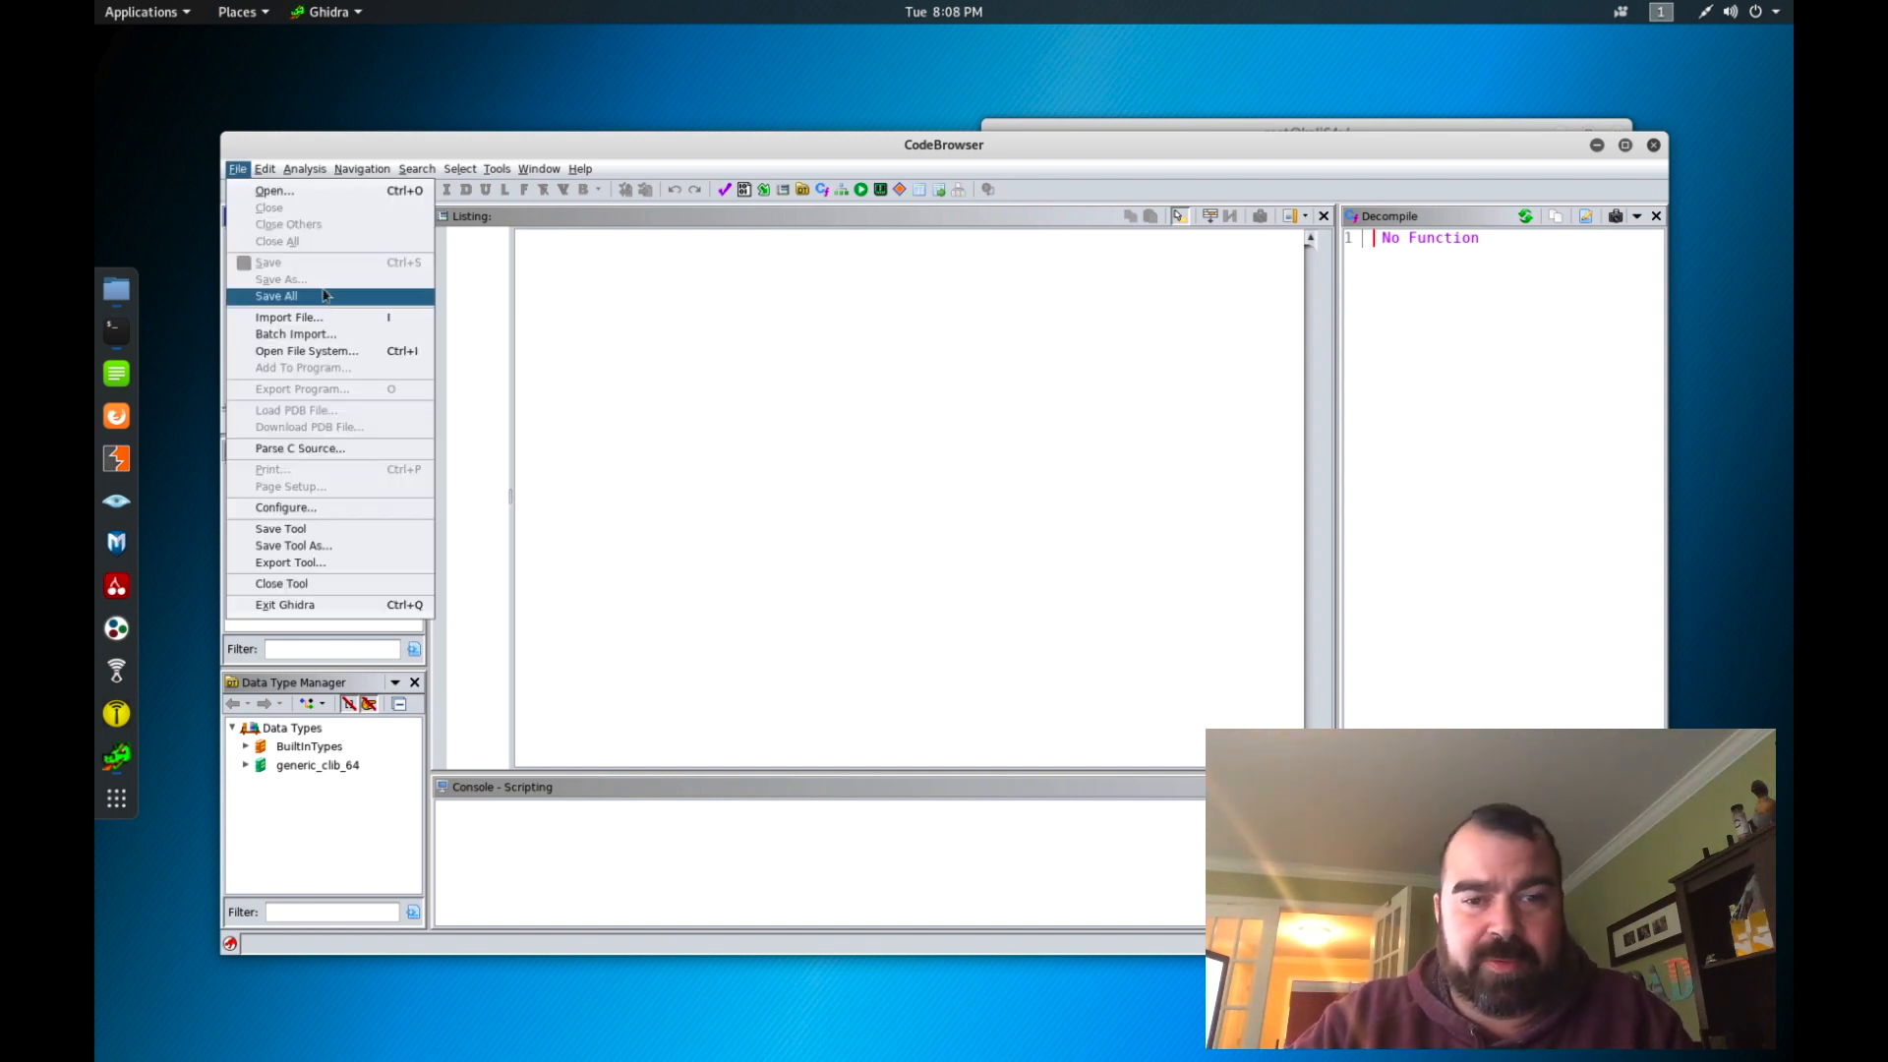
pyautogui.click(289, 316)
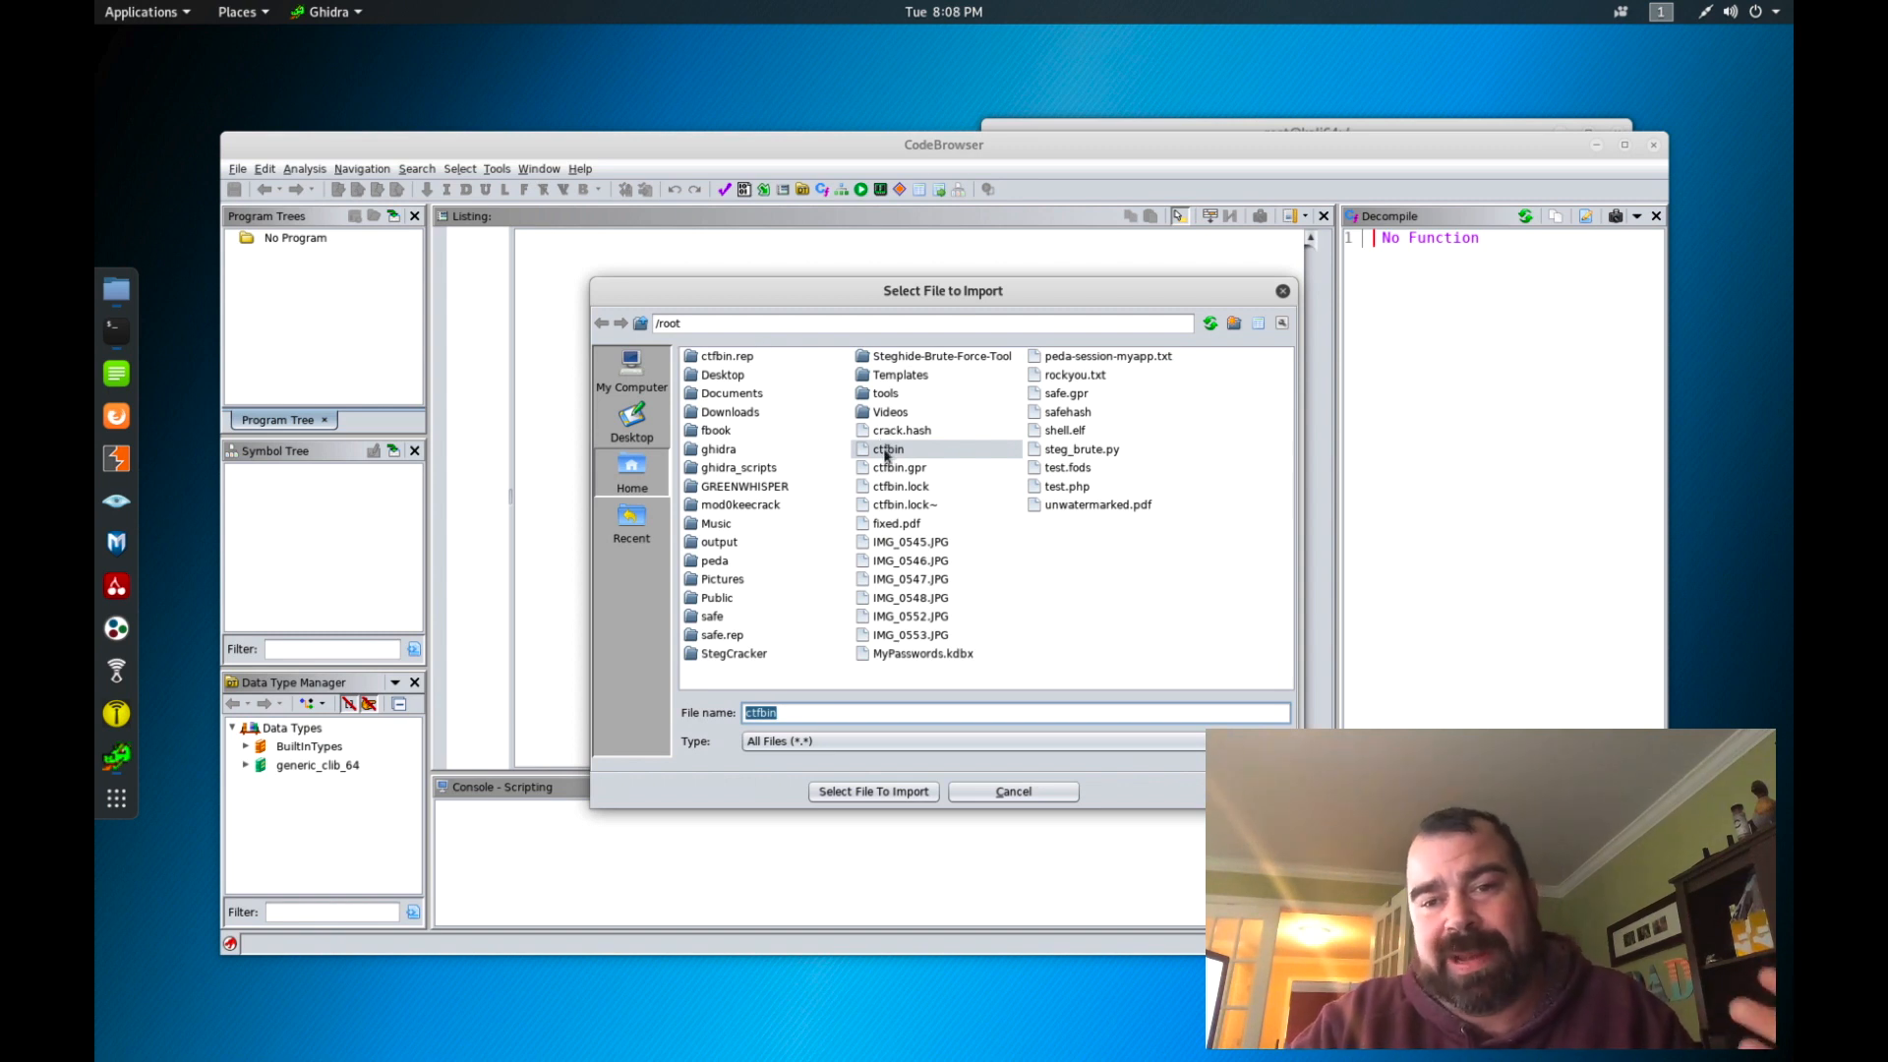
pyautogui.click(873, 790)
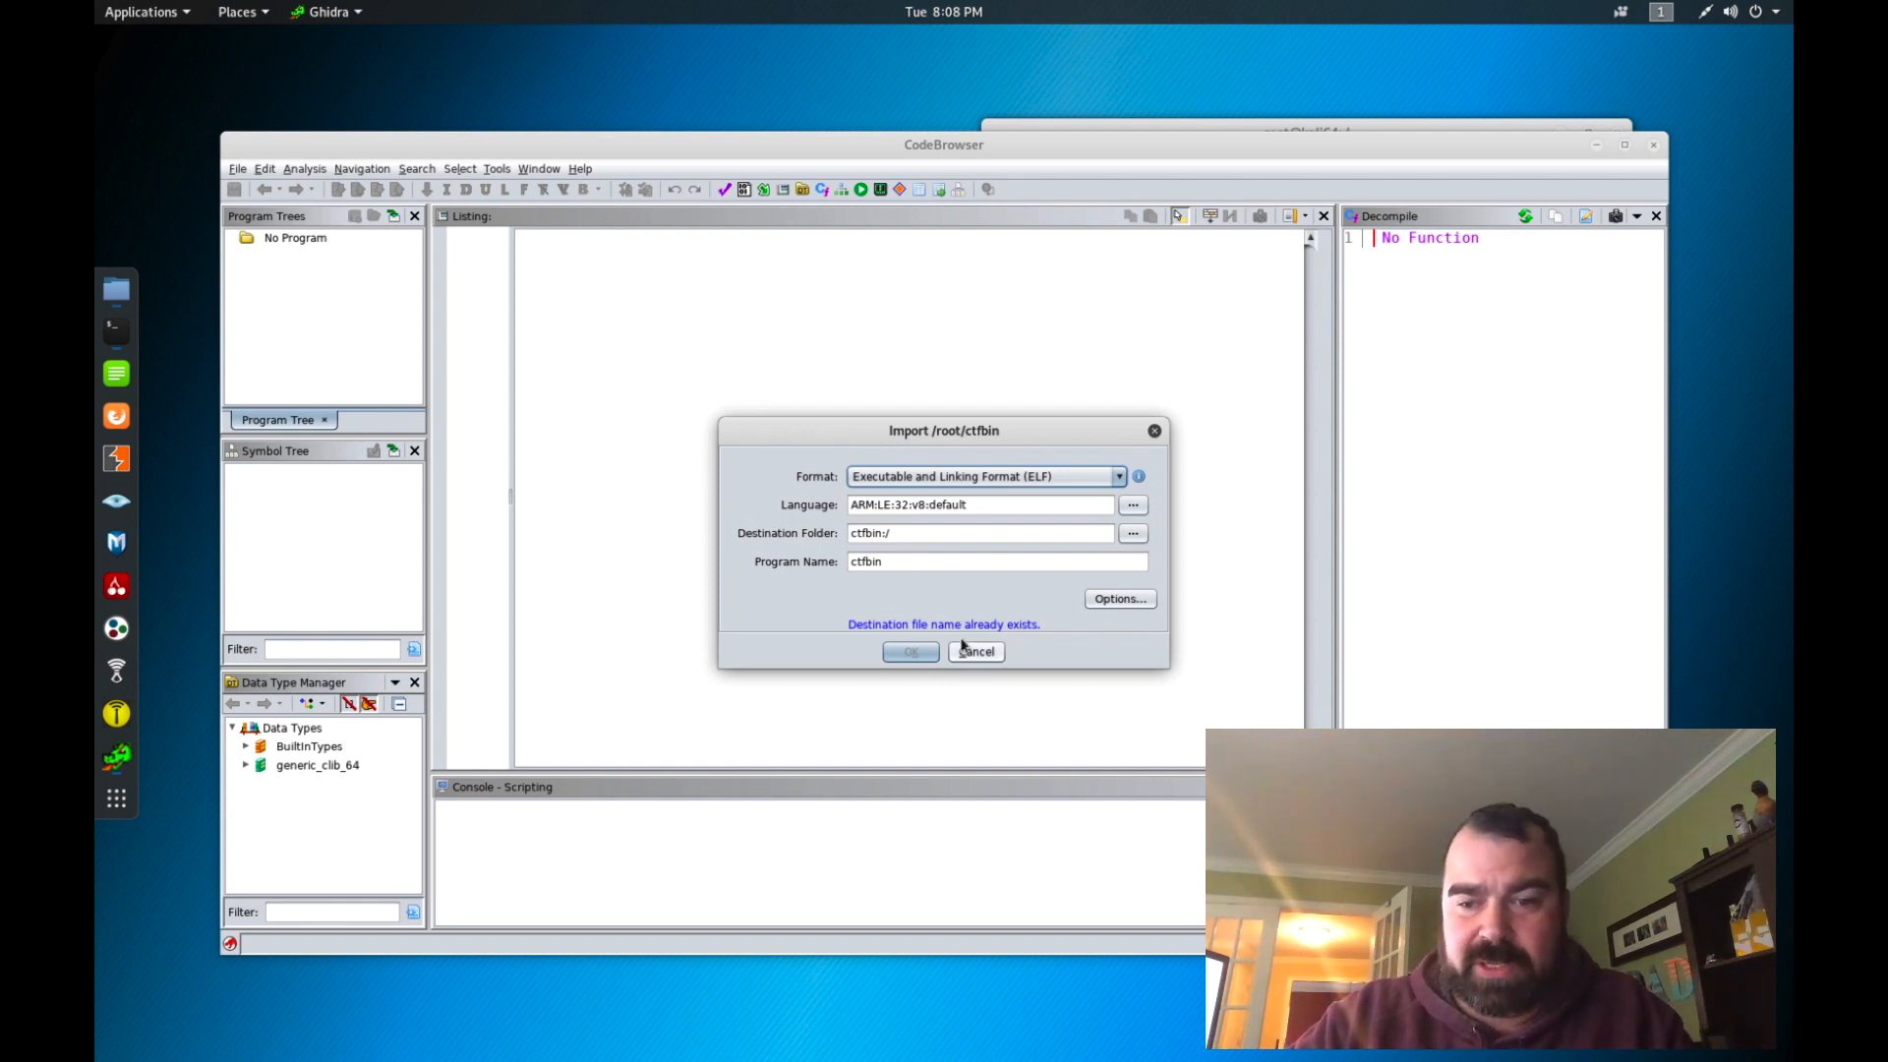
# Step: Confirm the ctfbin import and run auto-analysis with the default analyzers
pyautogui.click(910, 651)
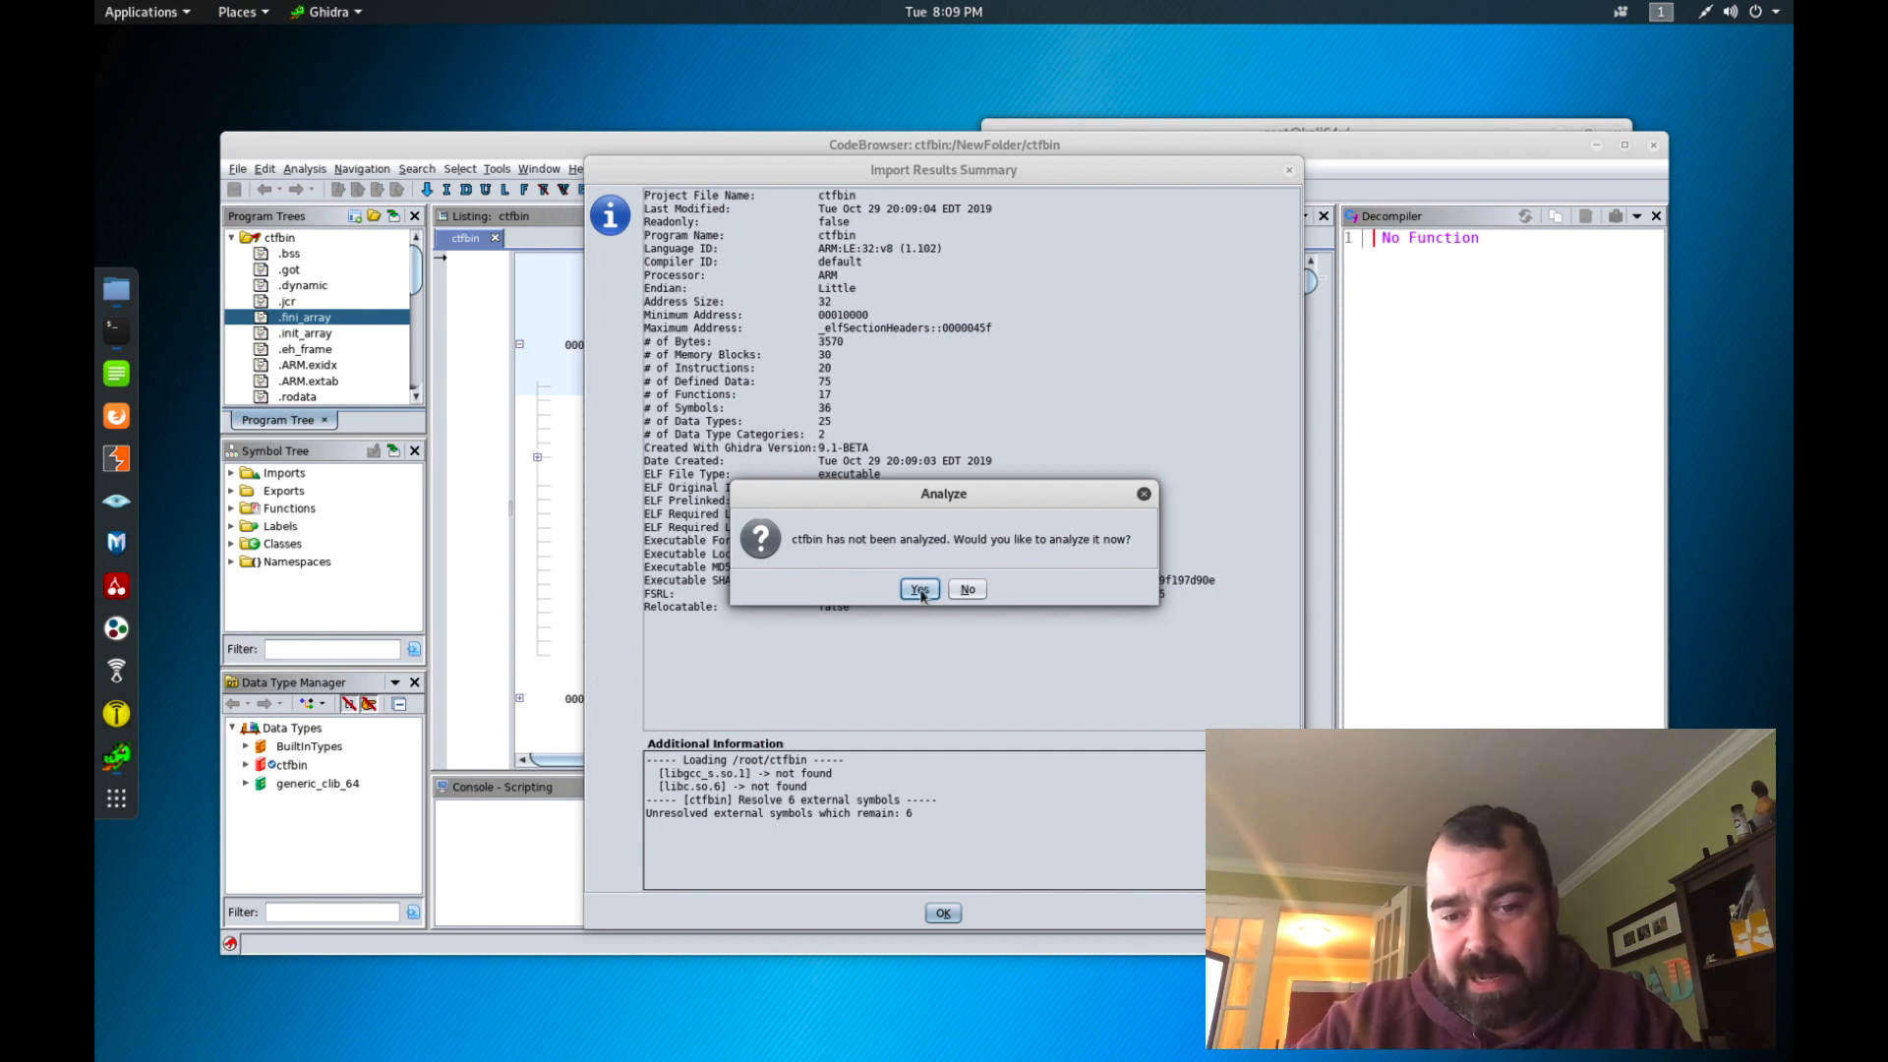
pyautogui.click(918, 588)
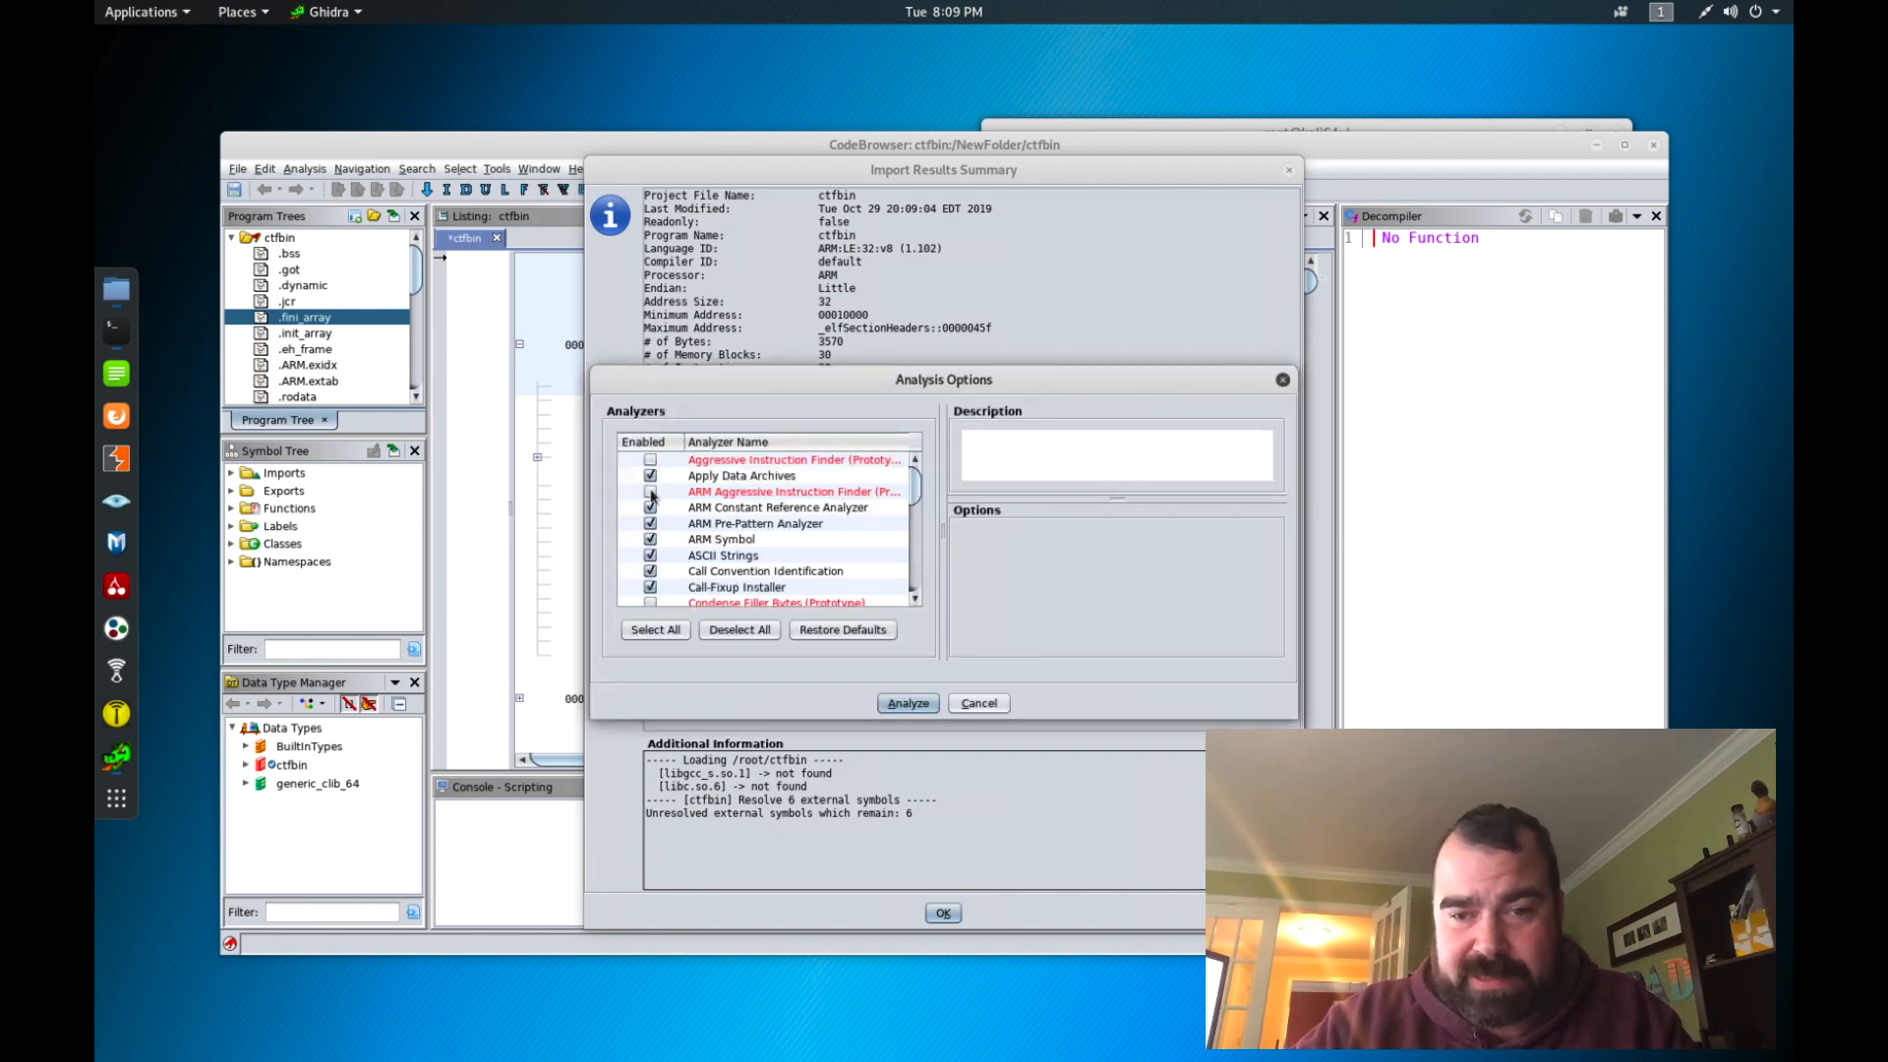
pyautogui.click(655, 629)
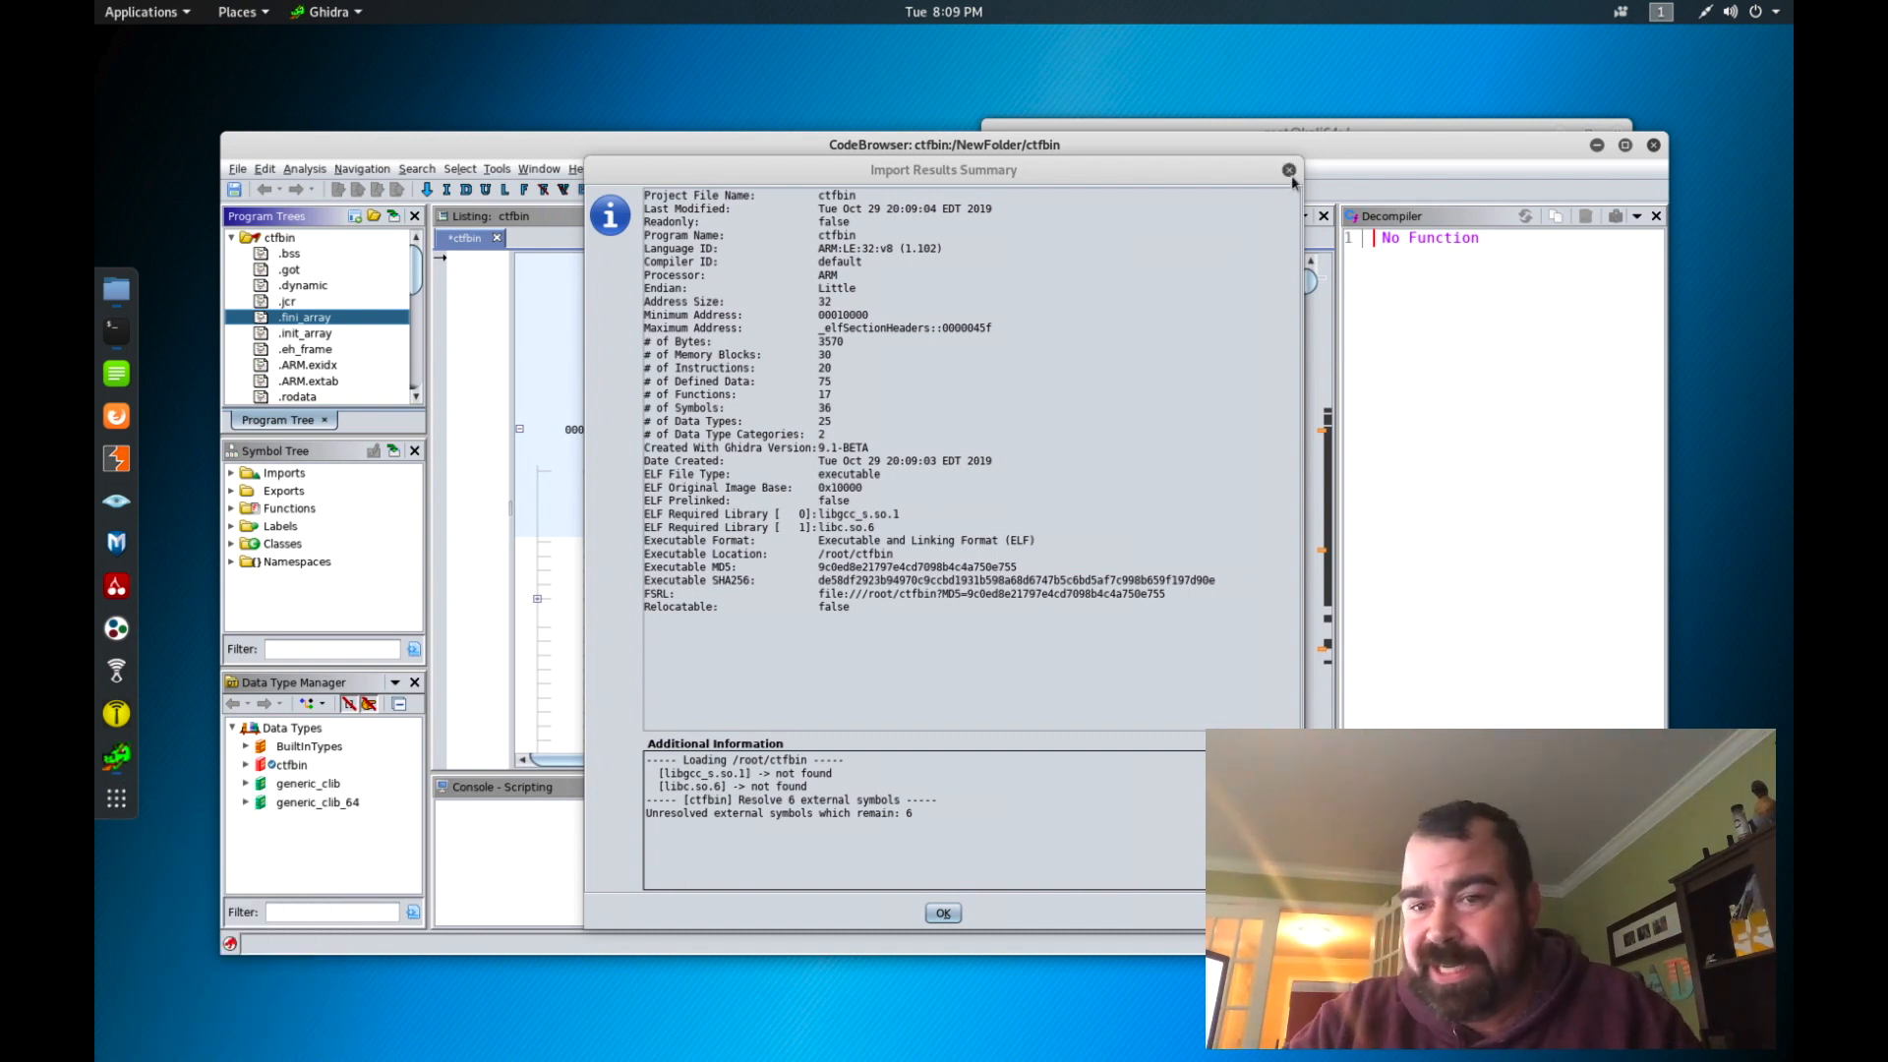
# Step: Dismiss the import summary, jump to .rodata in Program Trees and select the flag string entry
pyautogui.click(942, 910)
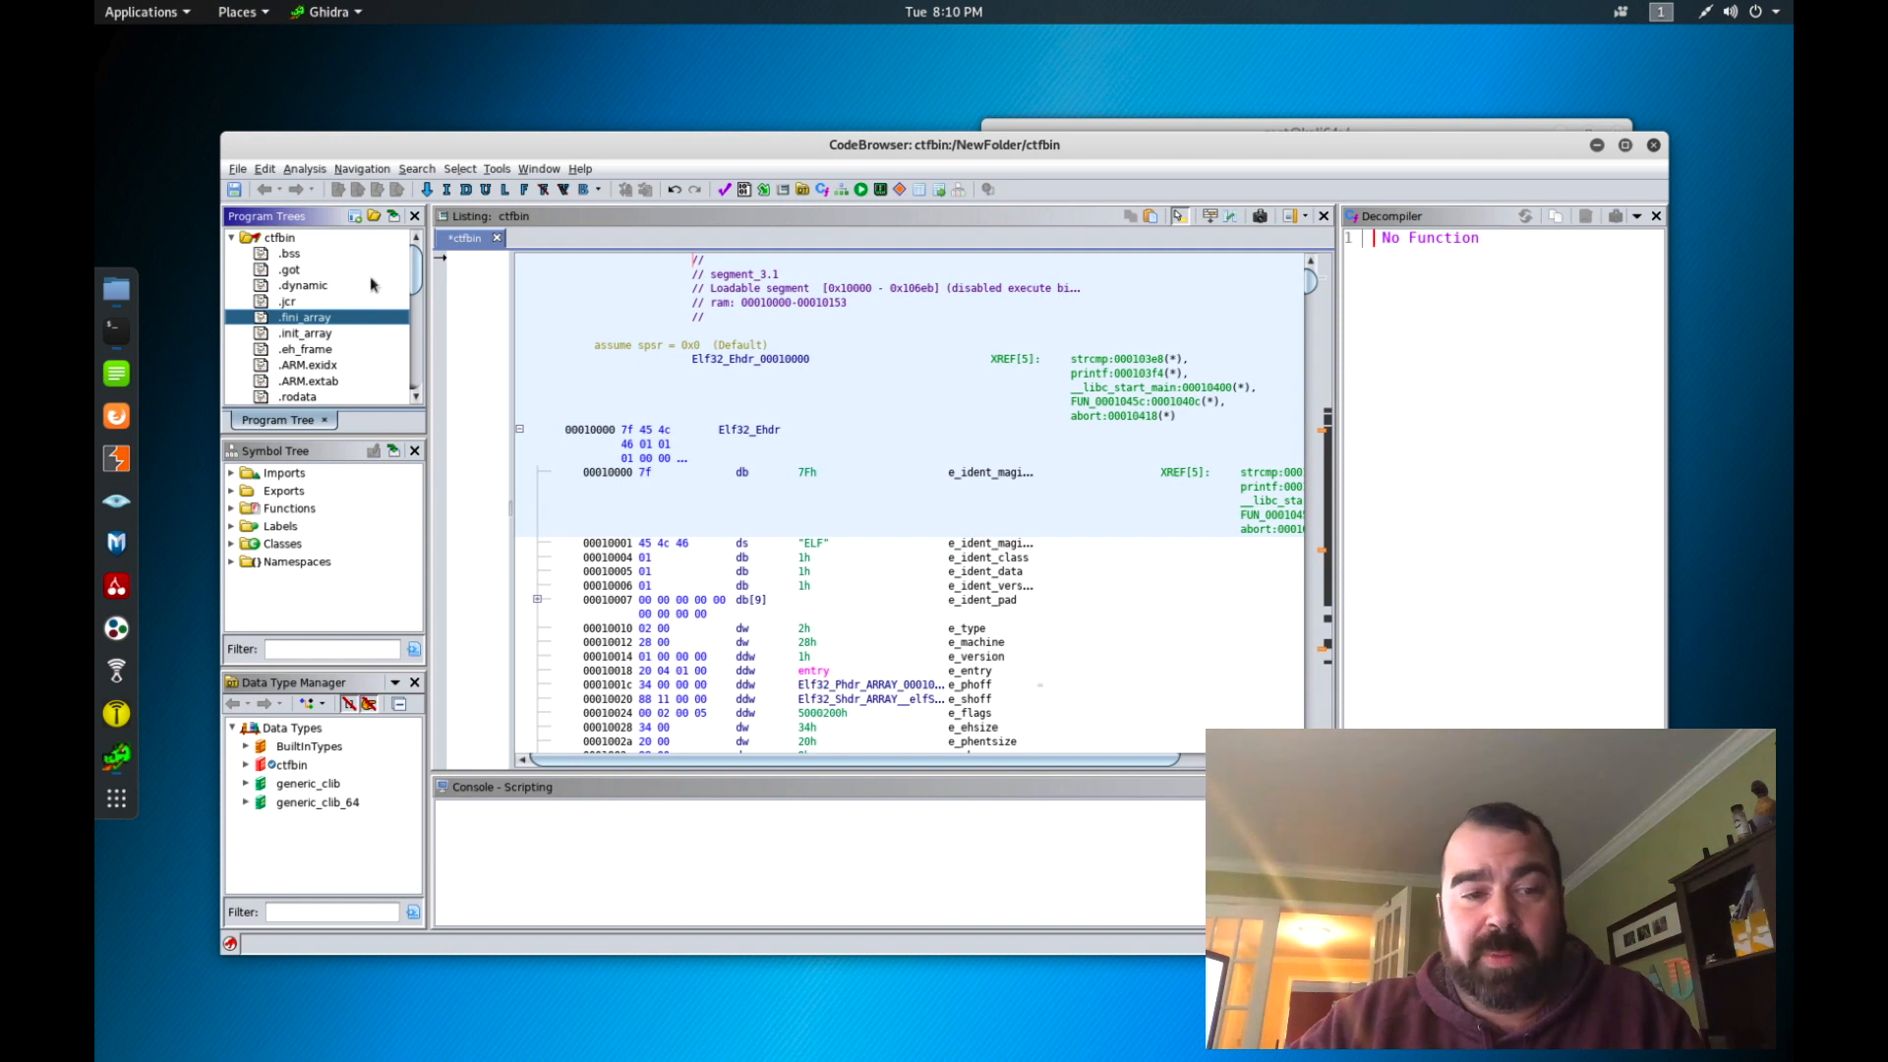
pyautogui.scroll(-3)
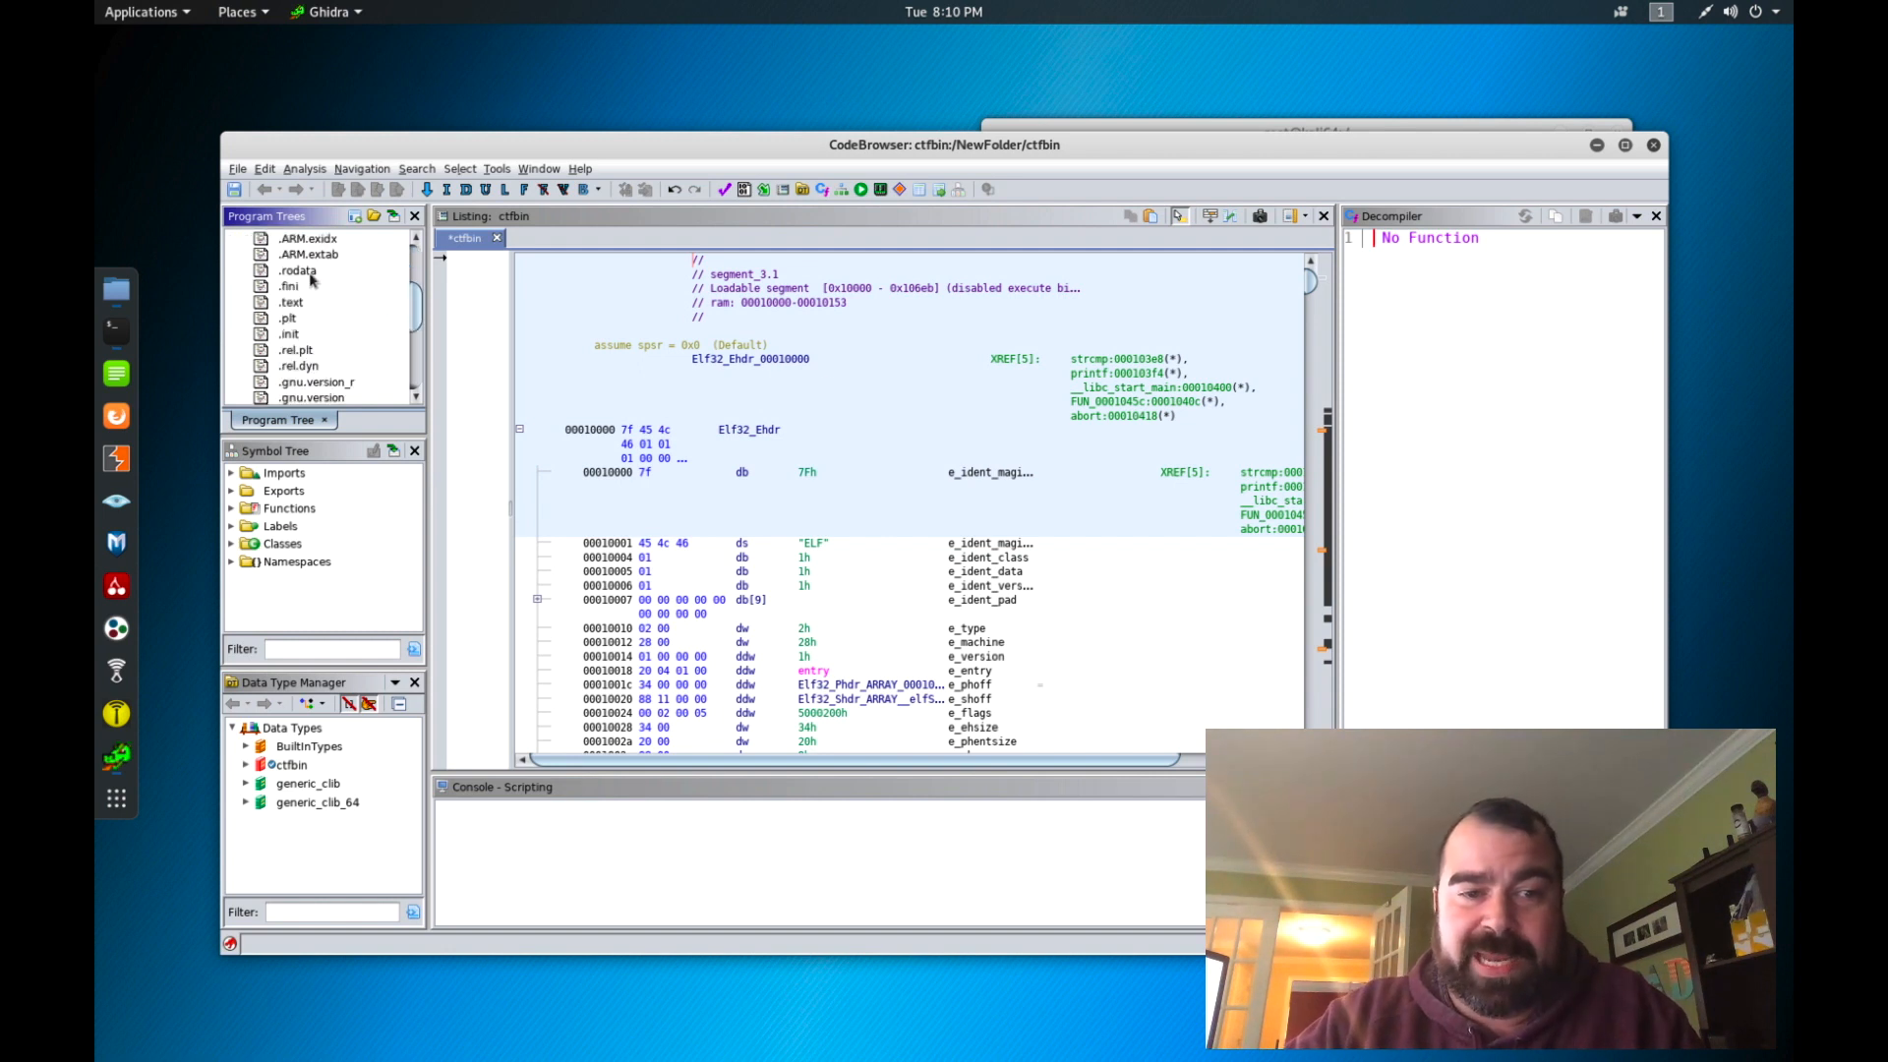
pyautogui.moveTo(291, 303)
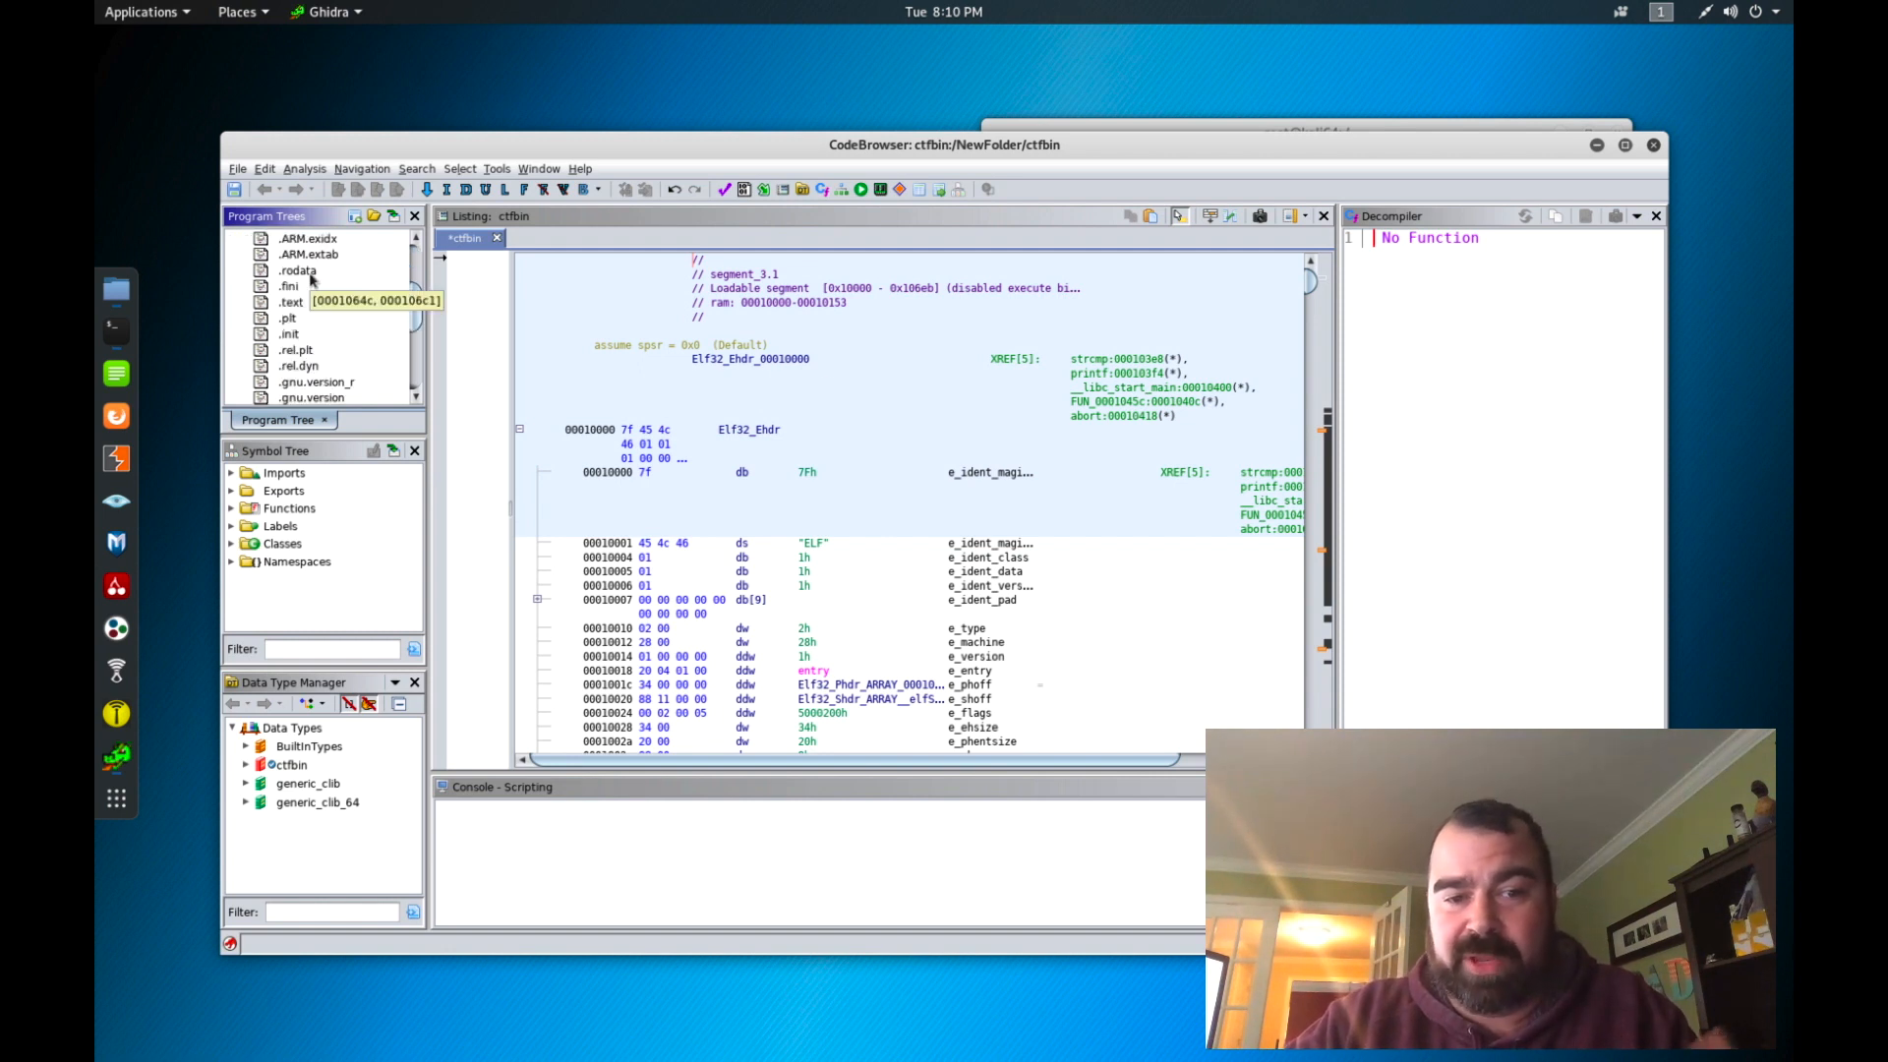
pyautogui.click(299, 271)
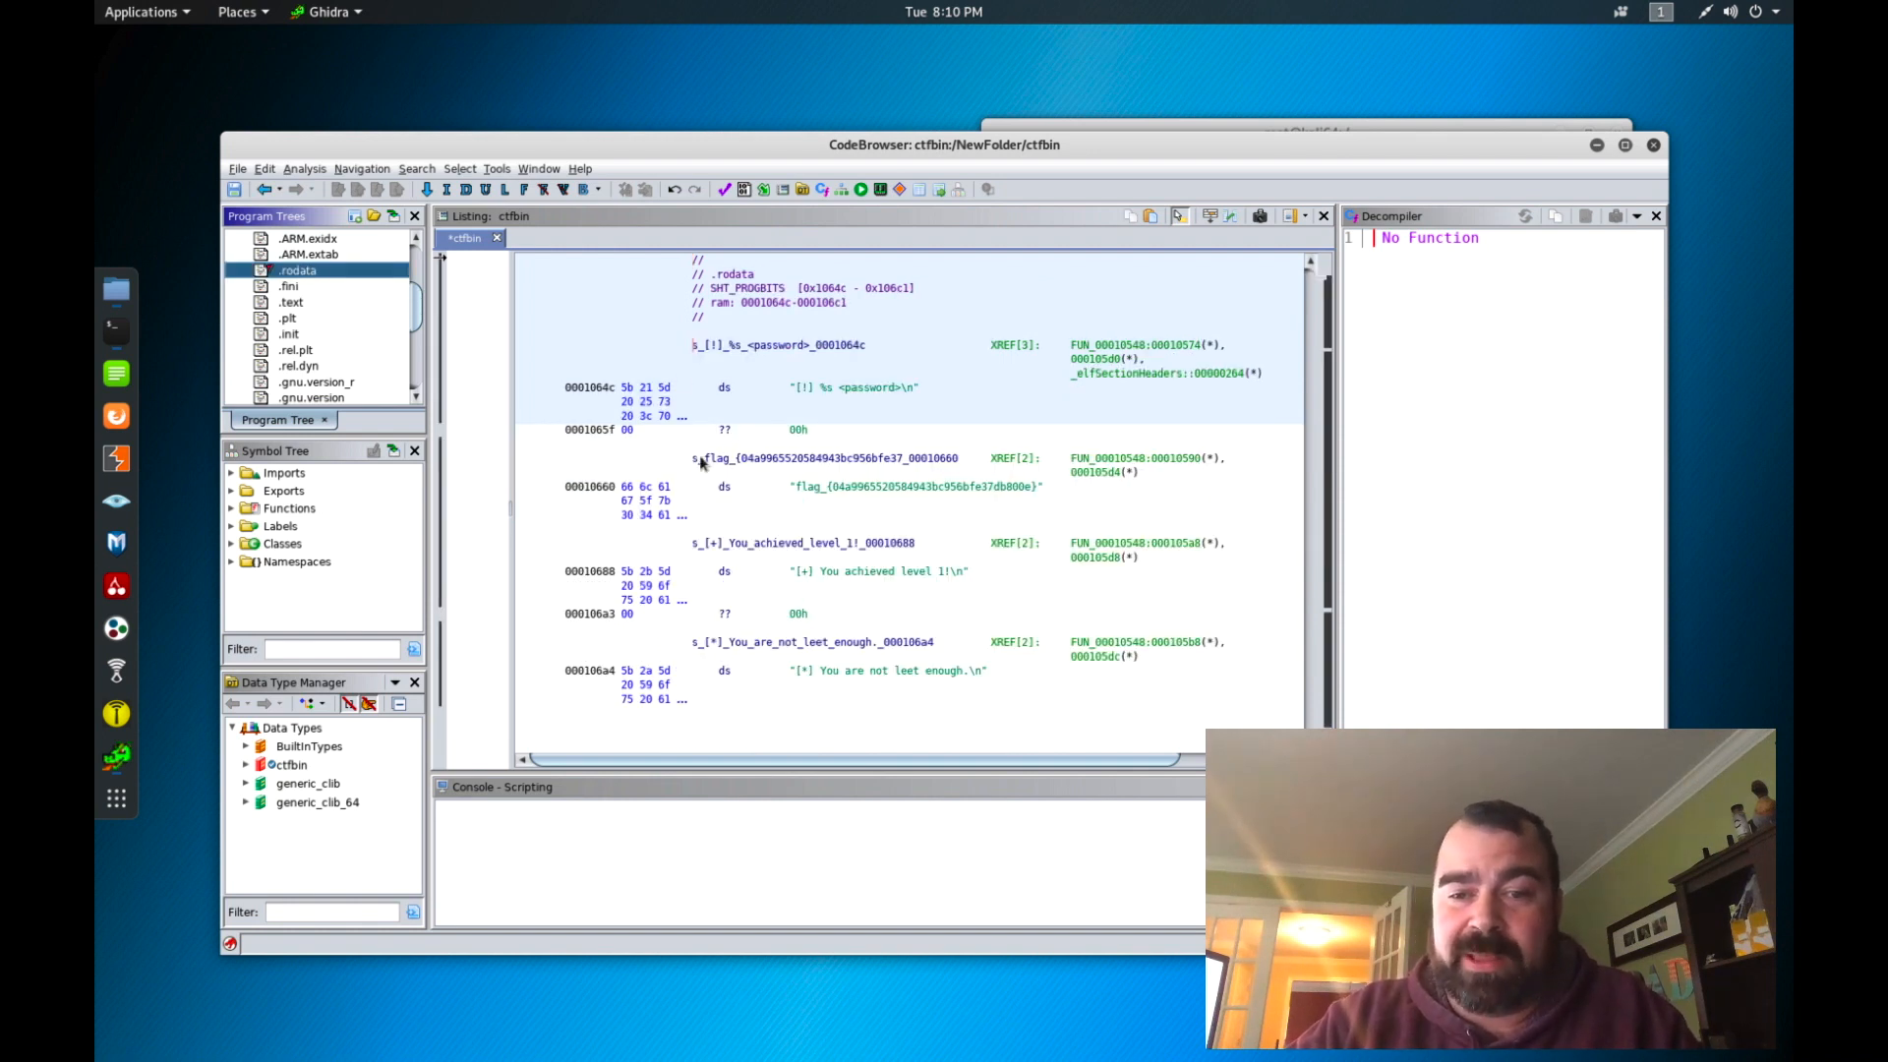
pyautogui.click(823, 472)
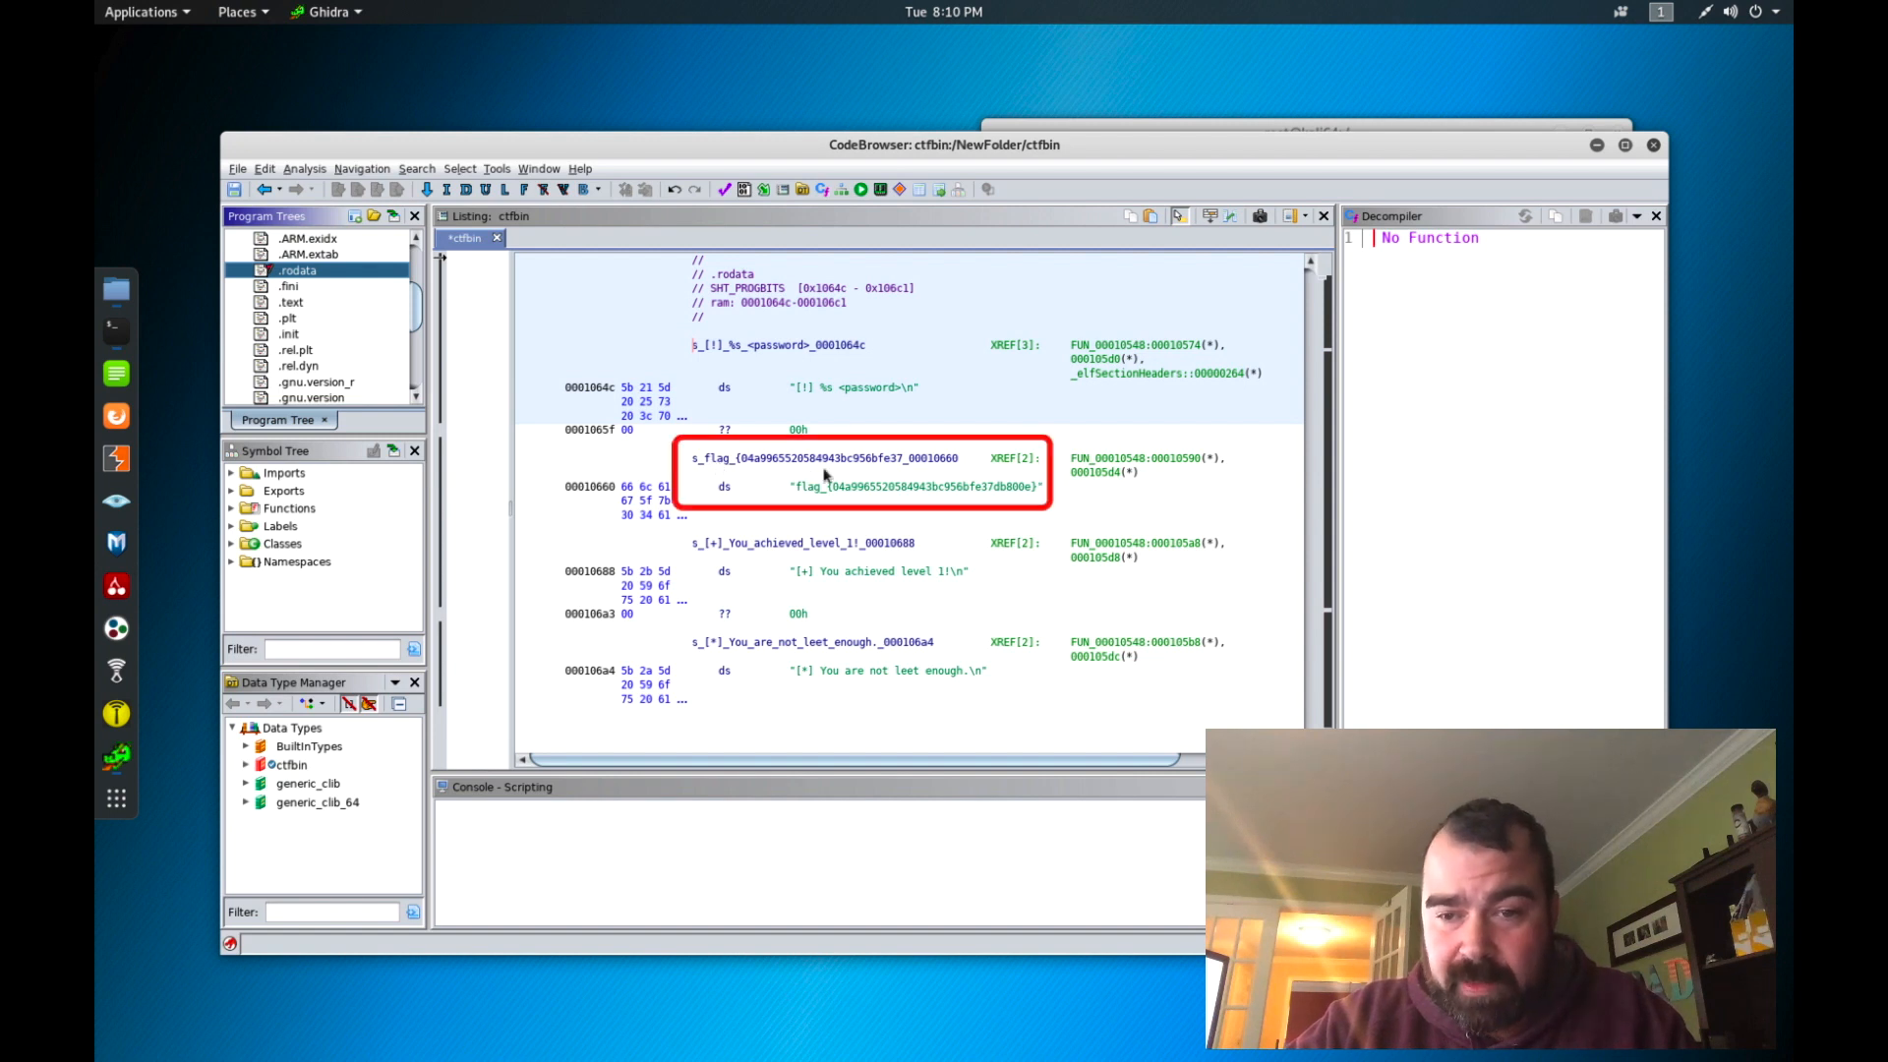